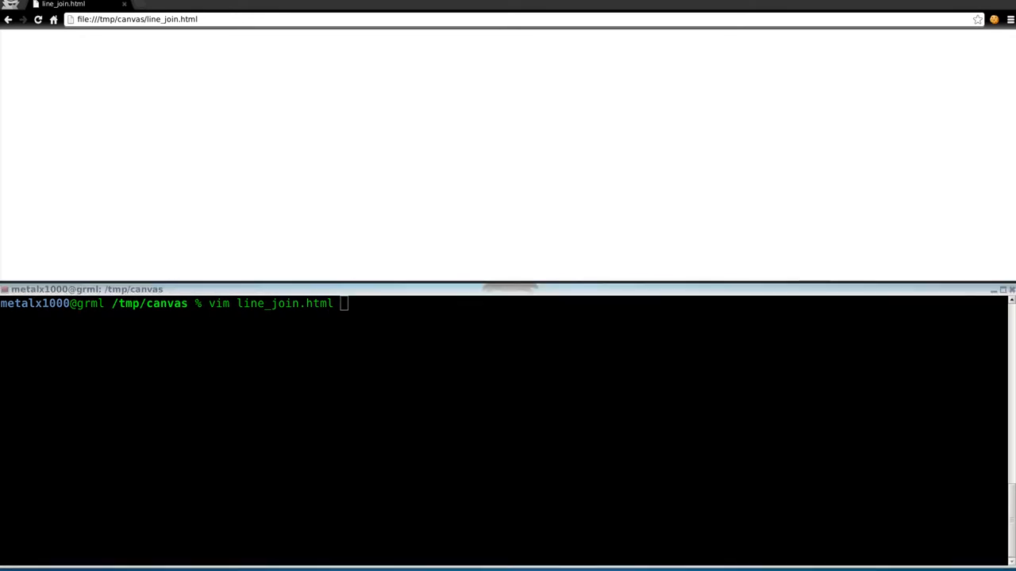
mouse_move(253, 217)
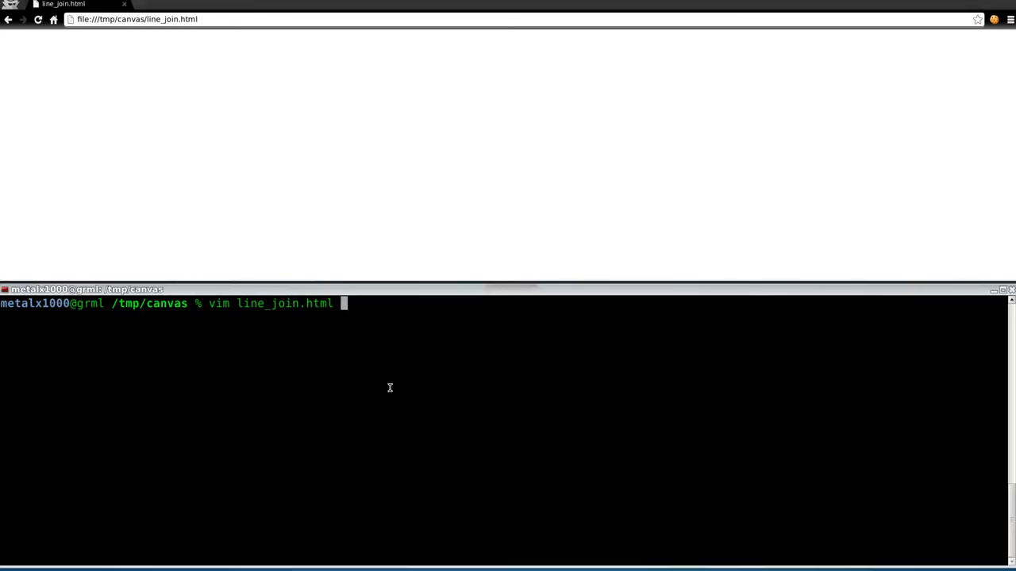
mouse_move(386, 383)
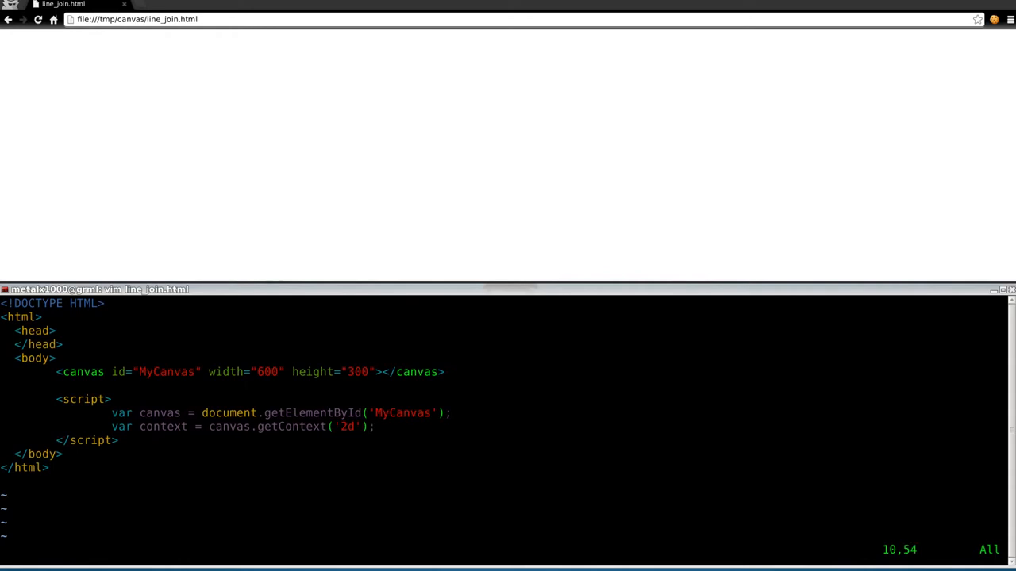
Open a blank line below the getContext line for new drawing code
key(o)
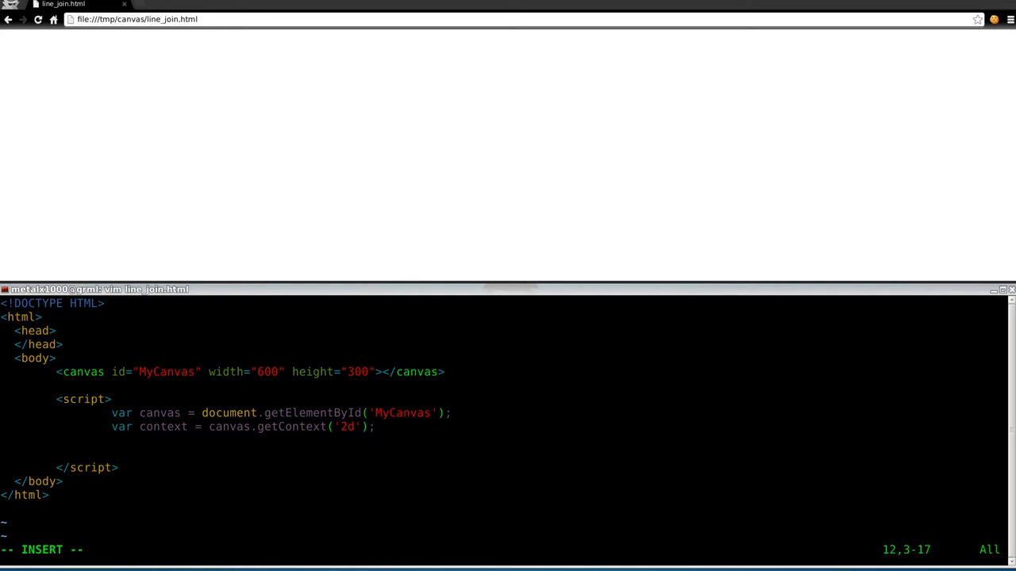
Add a context.beginPath(); call after getting the 2d context
text(icon)
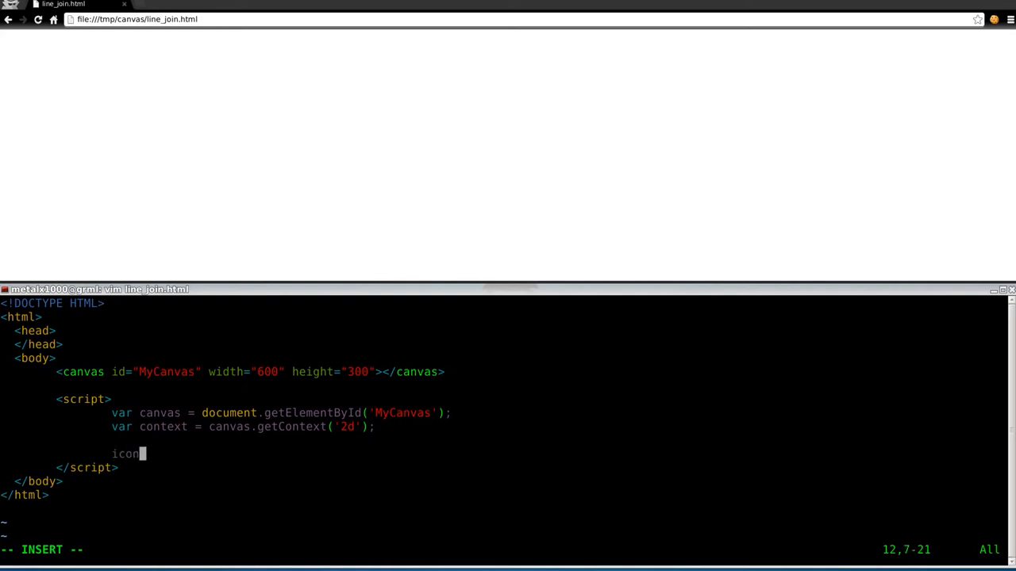
text(conte)
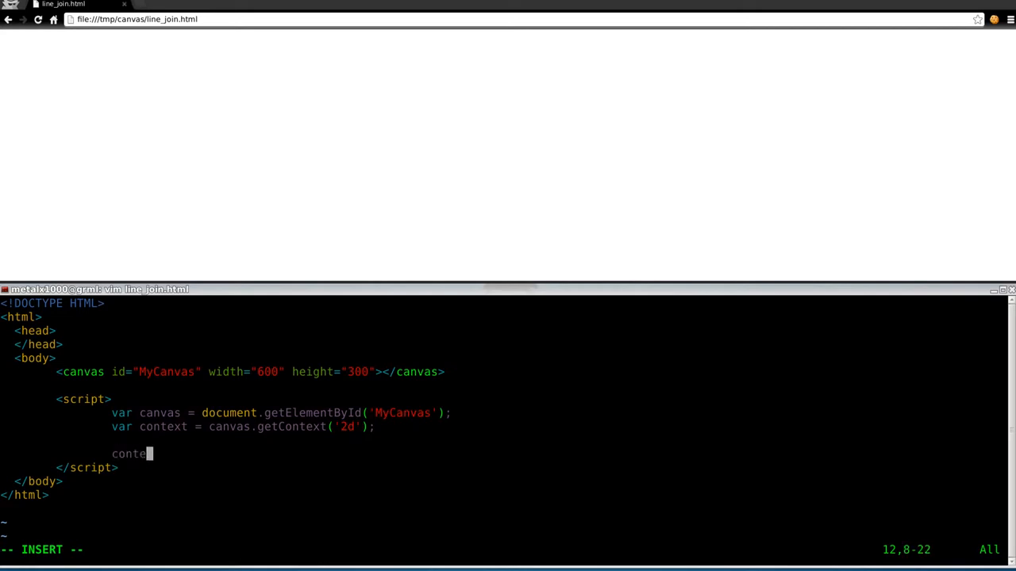
text(xt)
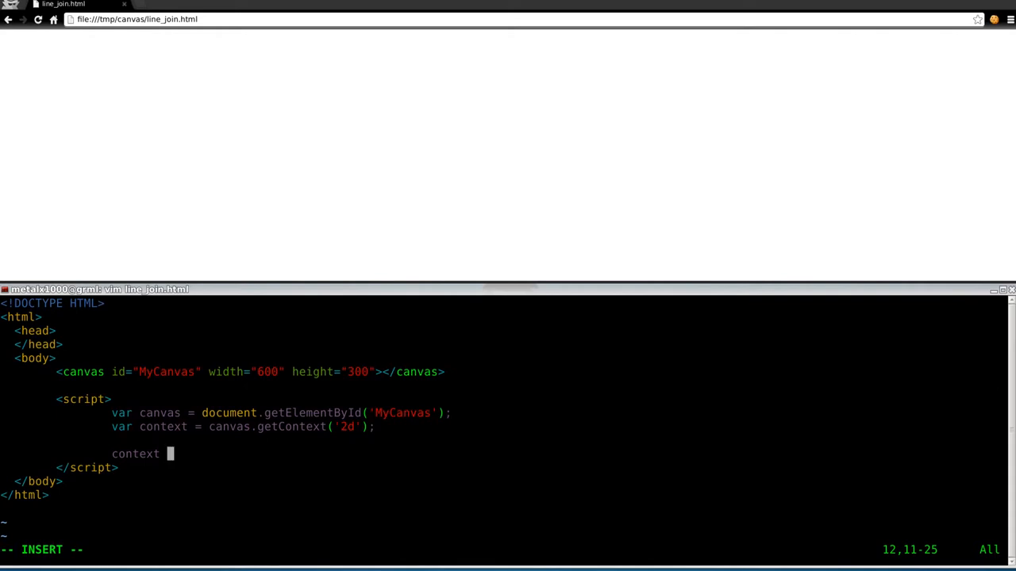
text(.)
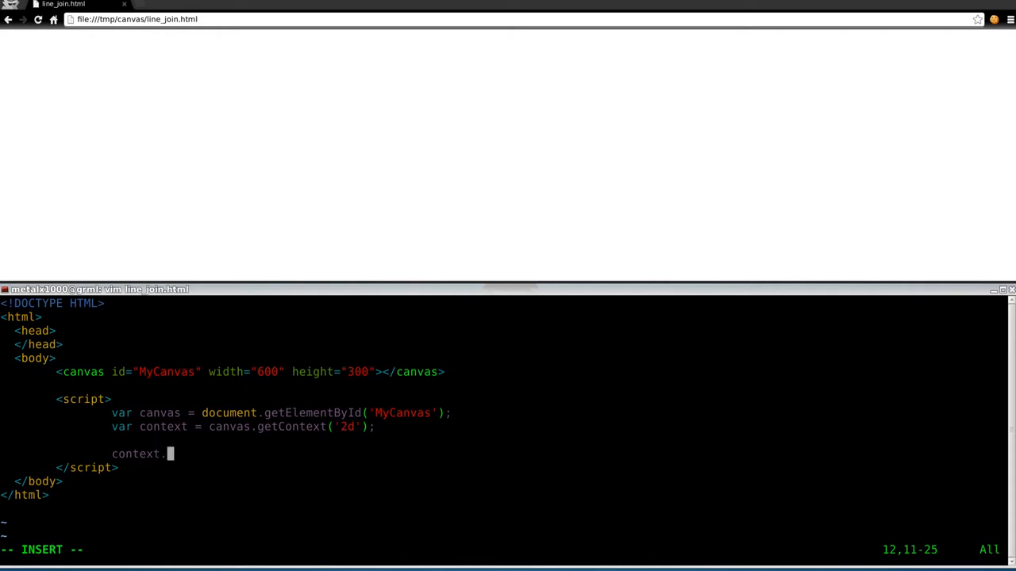
text(beginPath();)
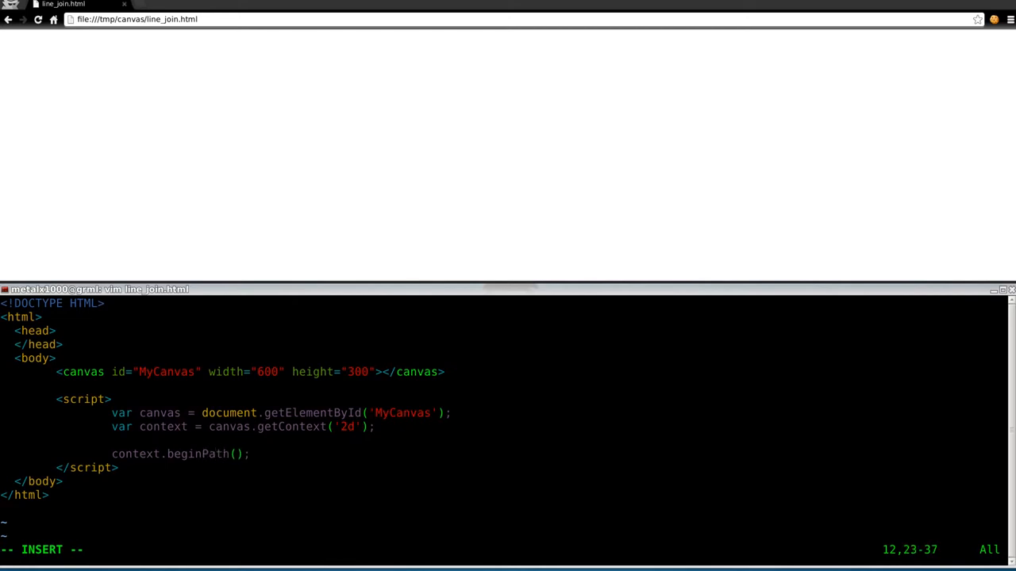
key(Enter)
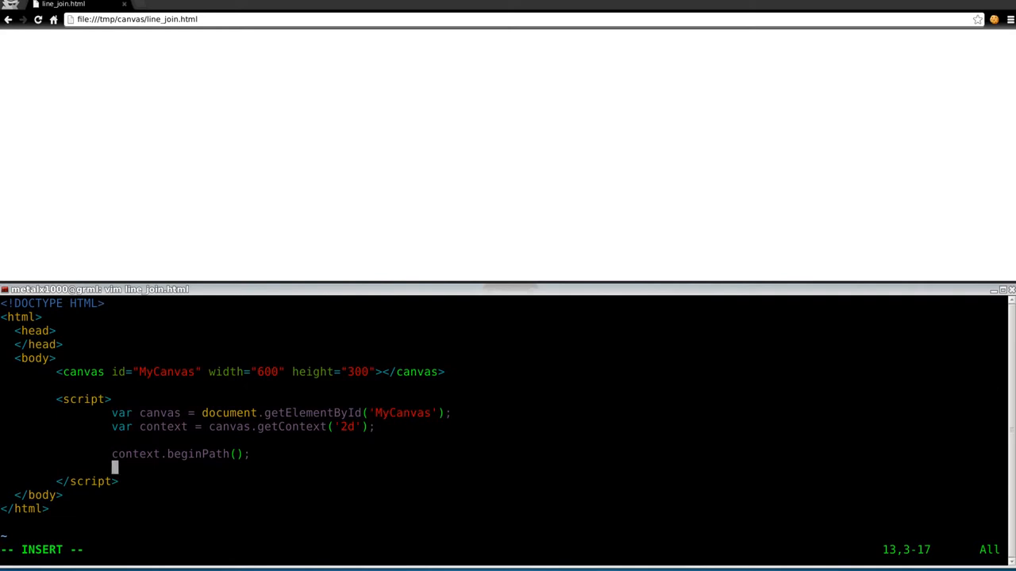
Add context.moveTo(100,125); to start the path at (100,125)
text(context.)
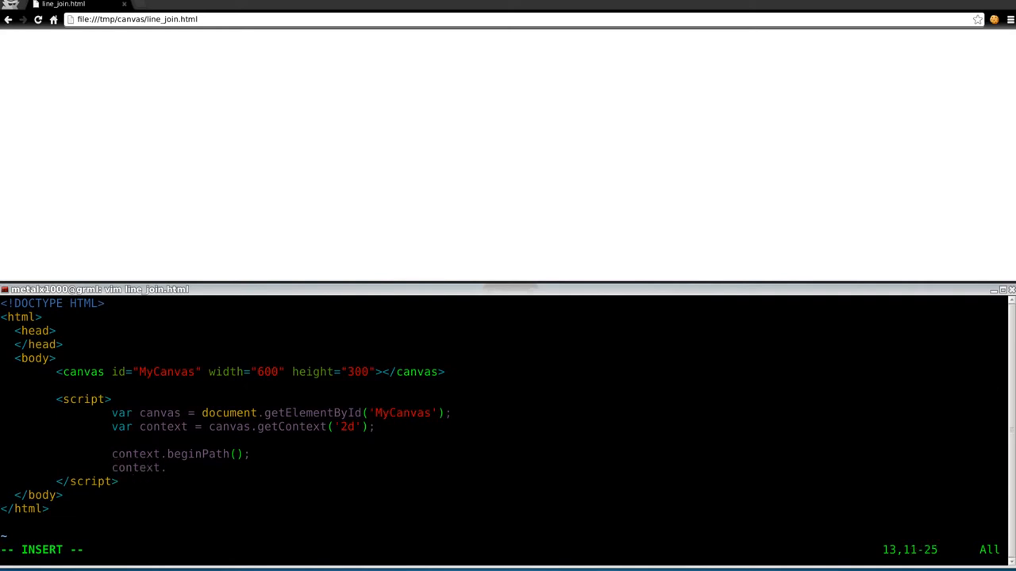
text(move)
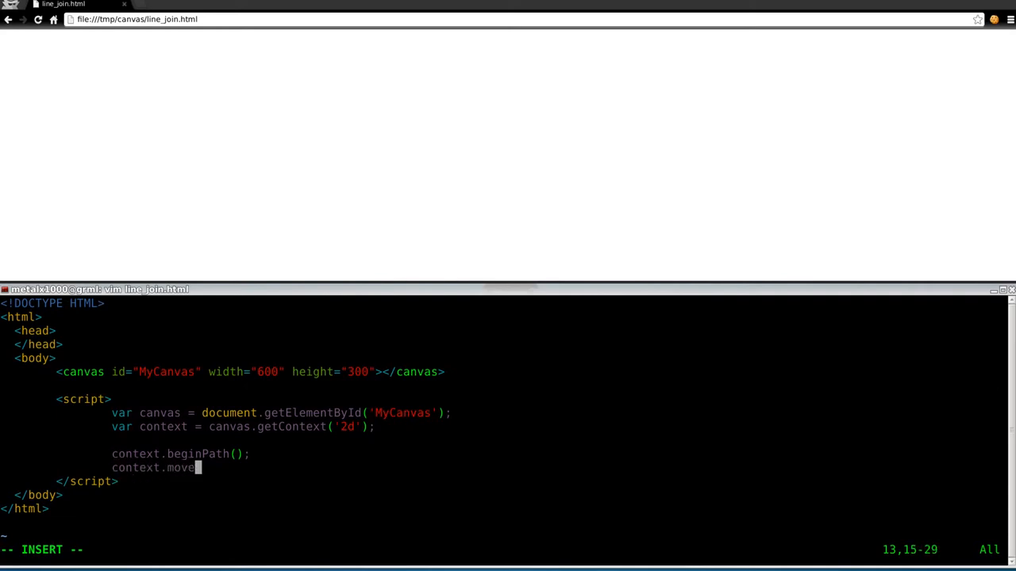
text(To()
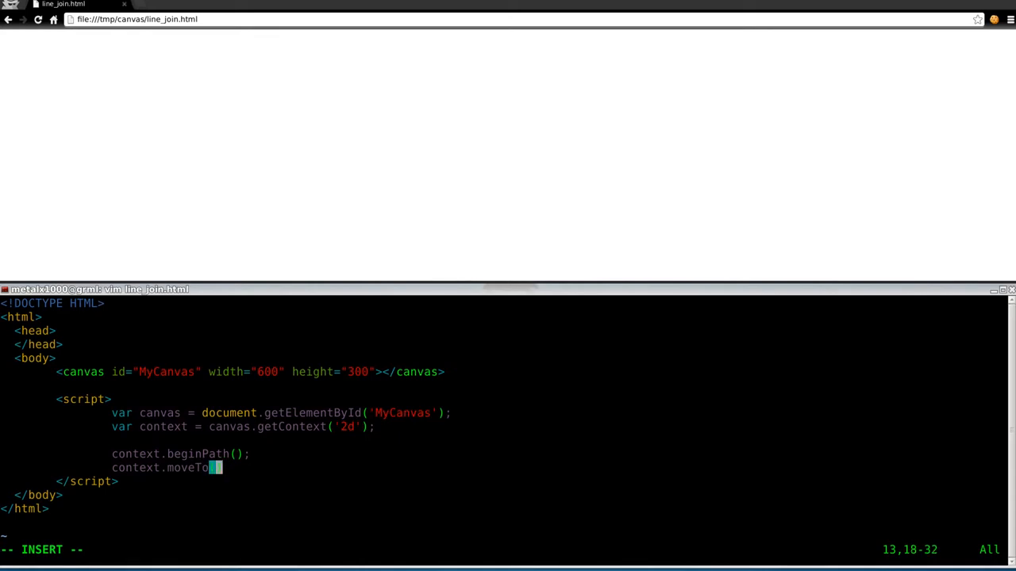
text(100,)
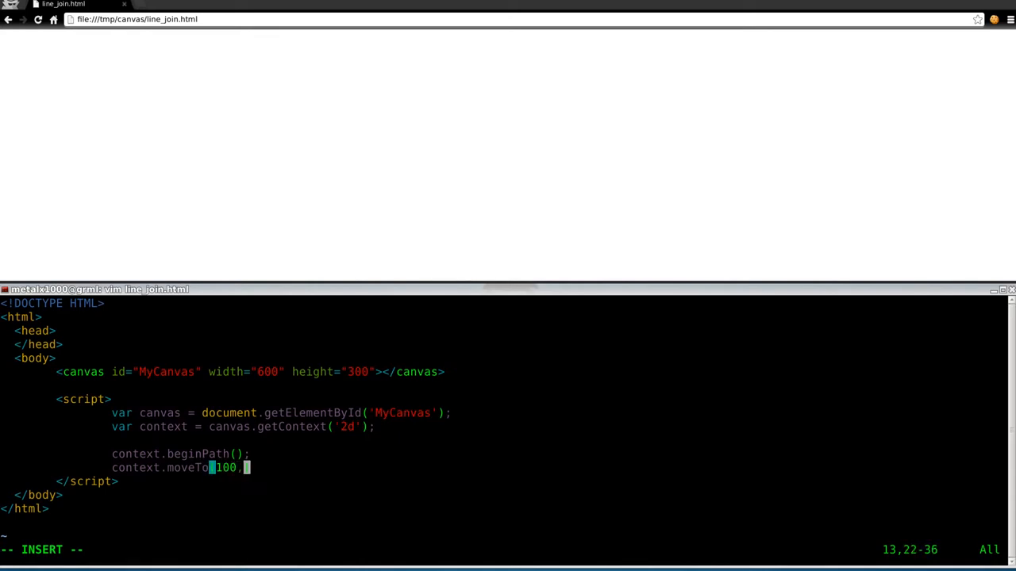
text(125)
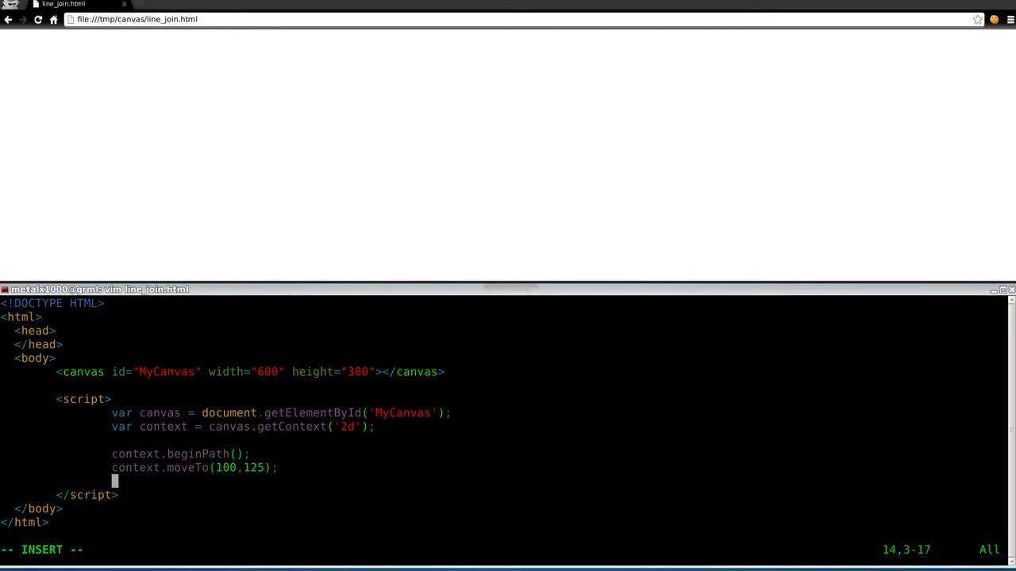
Add context.lineTo(150, 75); to draw the first diagonal segment
text(context.lineTo)
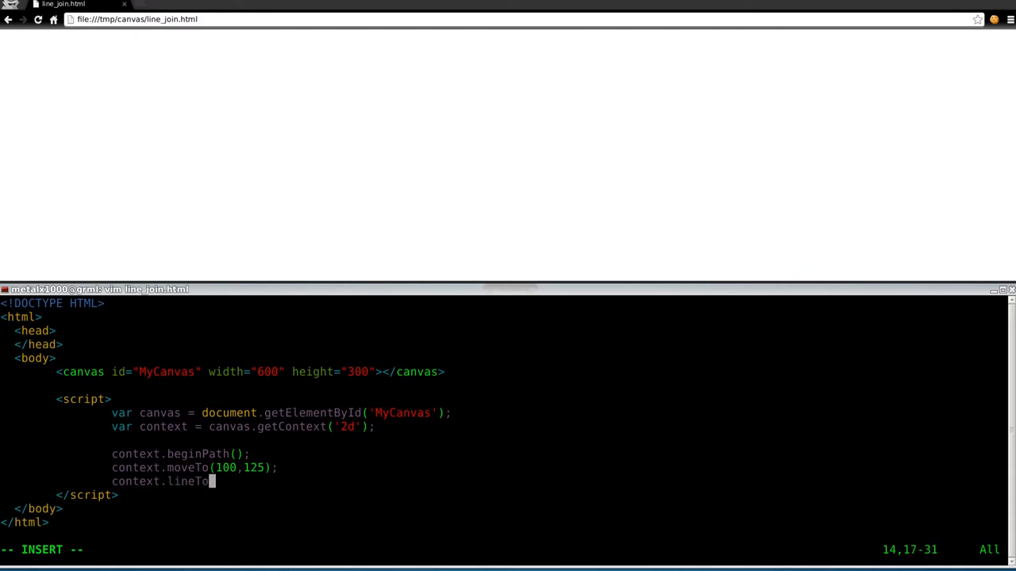
text(()
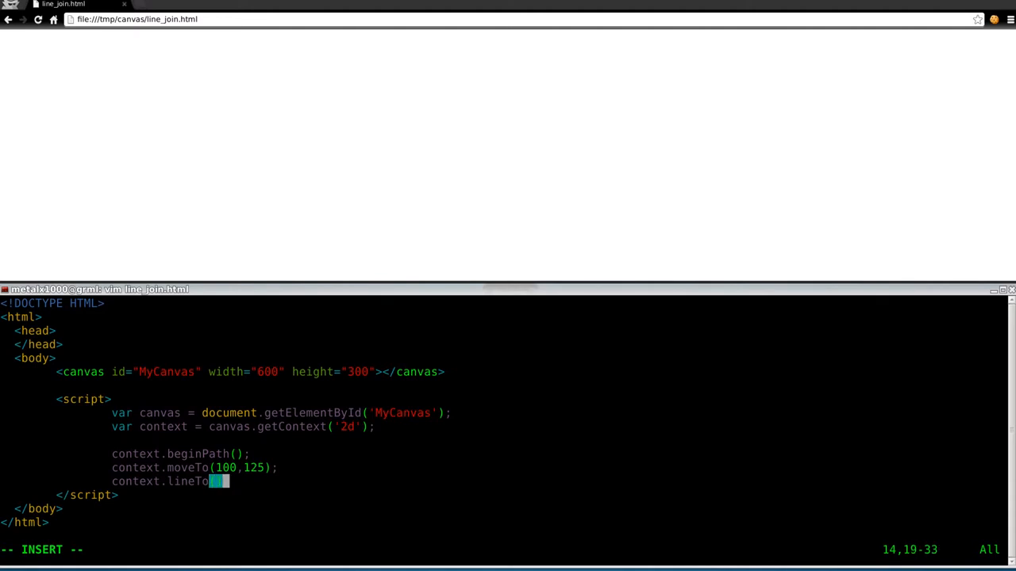
key(BackSpace)
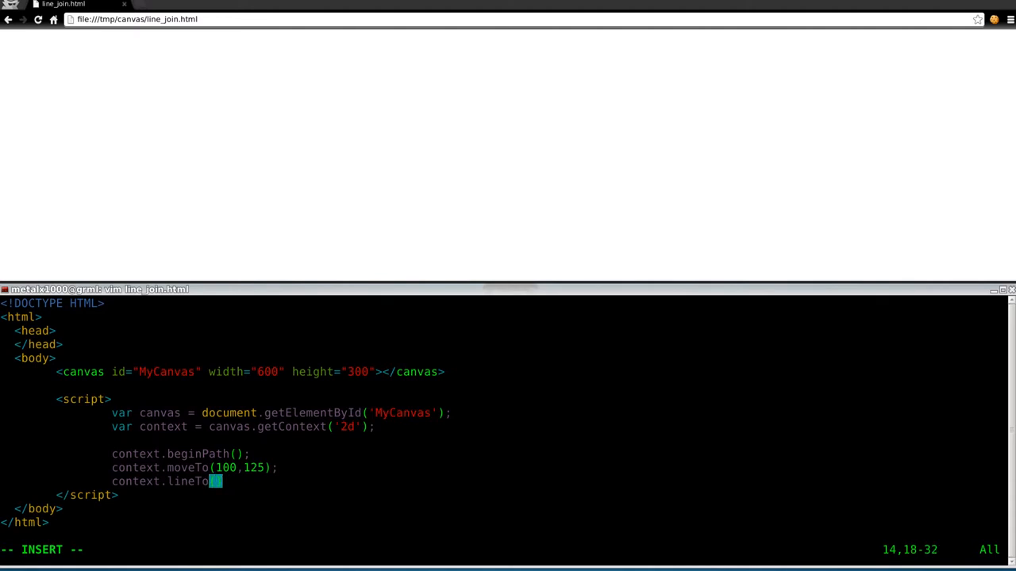
text((150,)
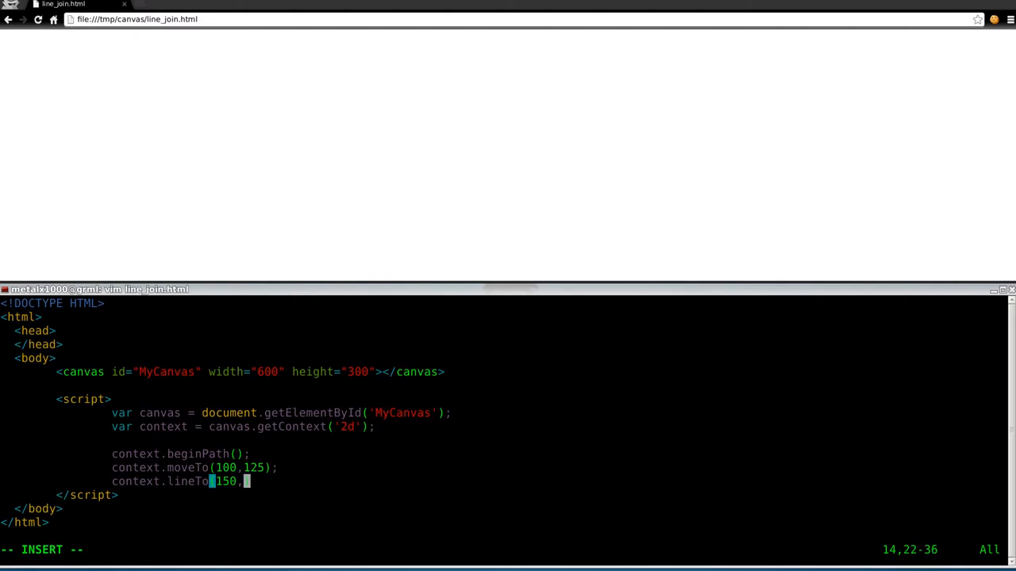
text(" ")
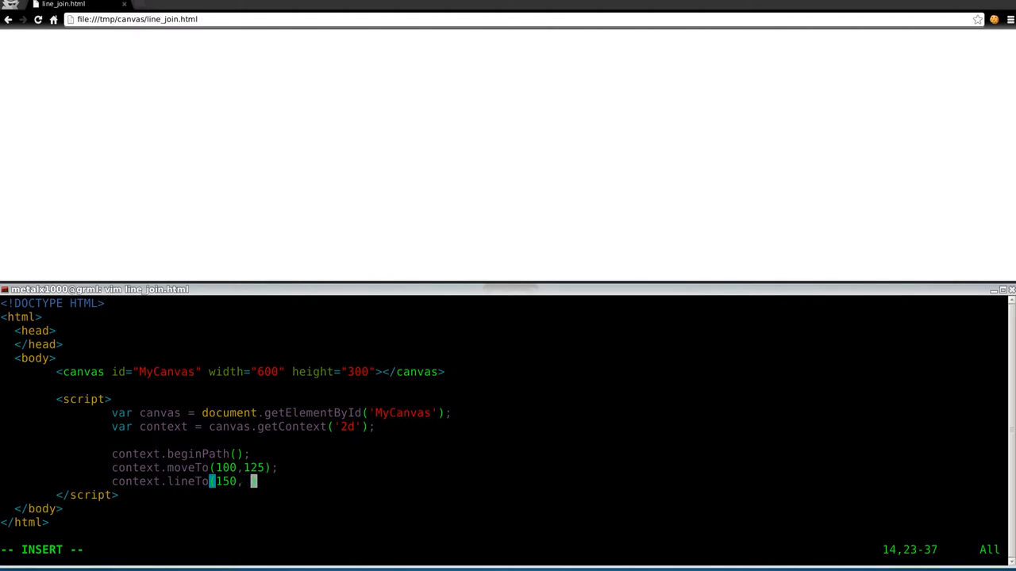
text(75)
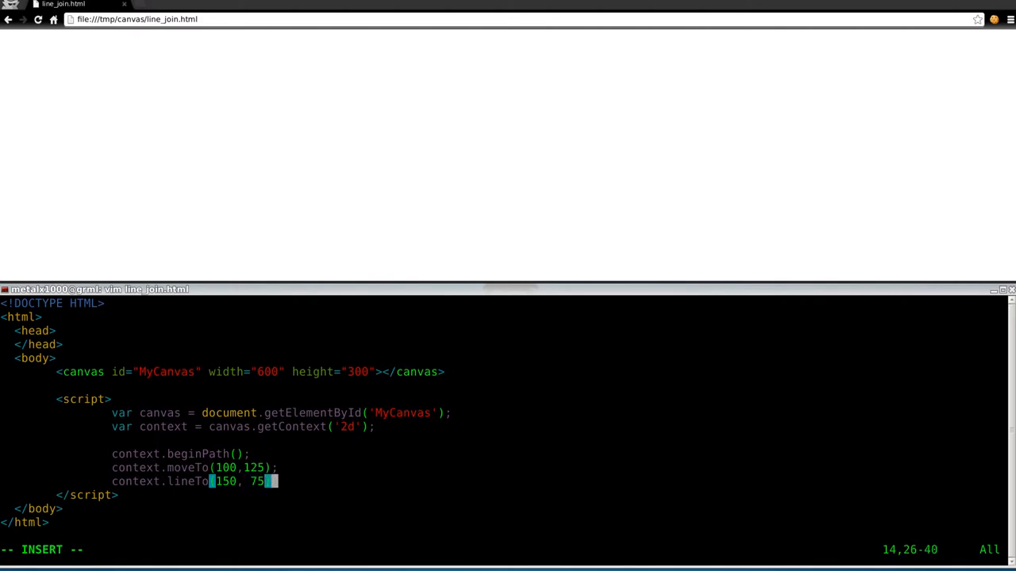
text(;)
key(Return)
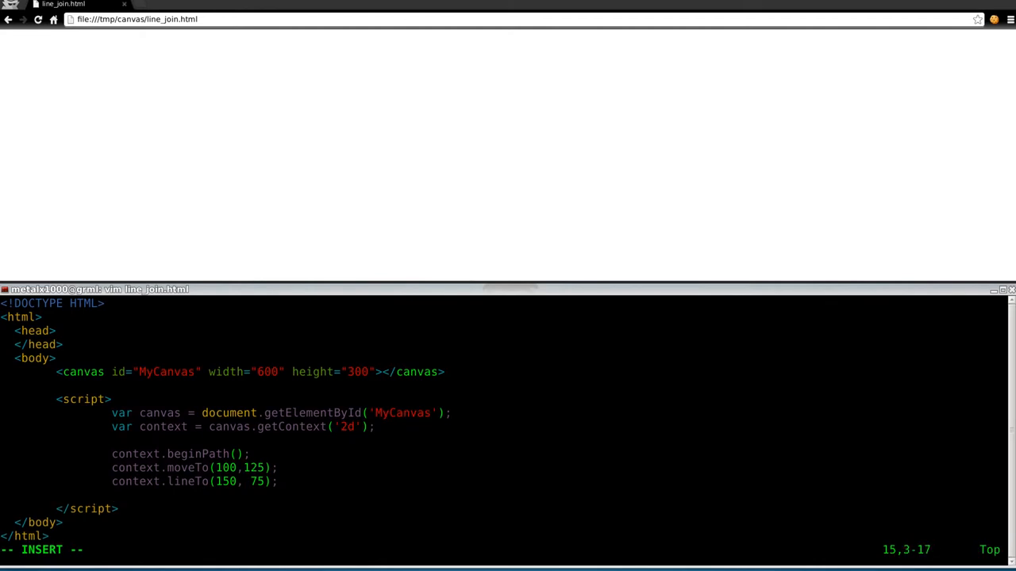
Add context.stroke(); to render the path
text(context.)
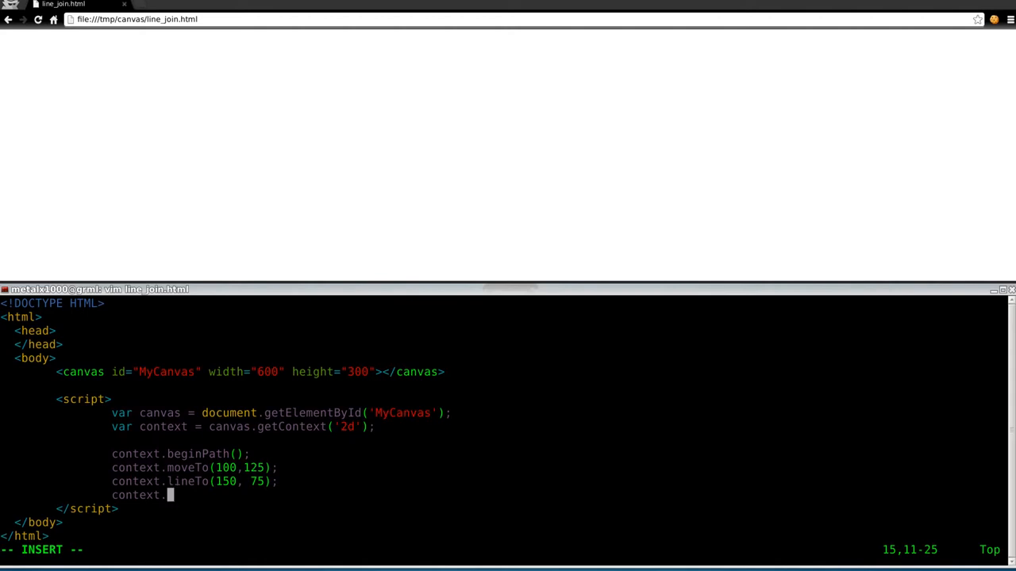
text(s)
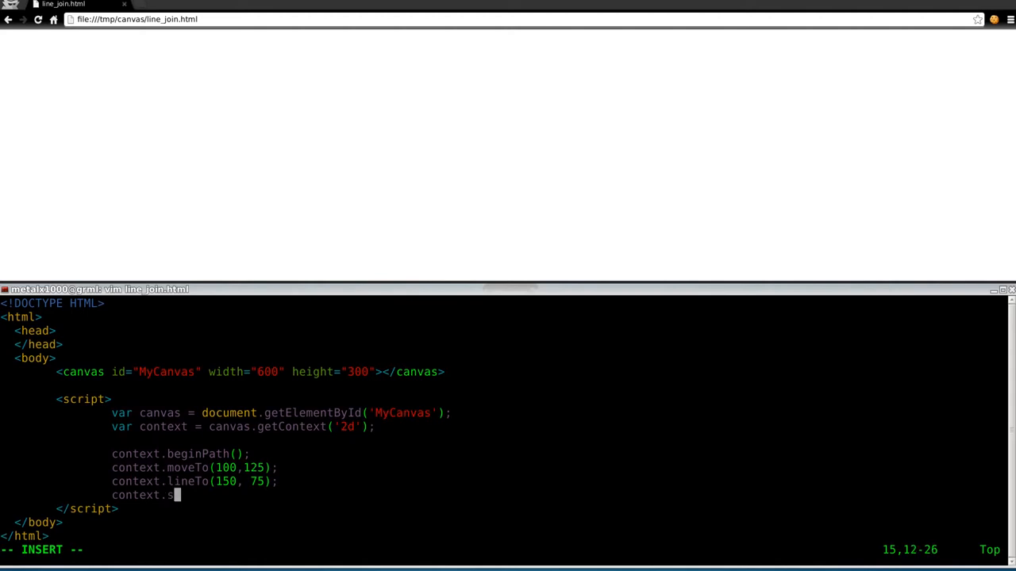
text(troke)
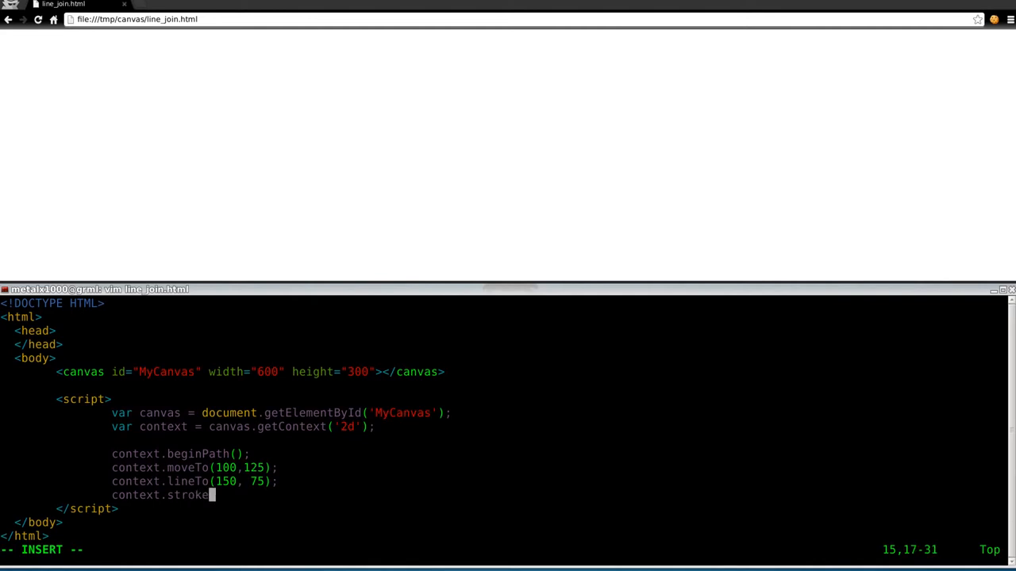
text(();)
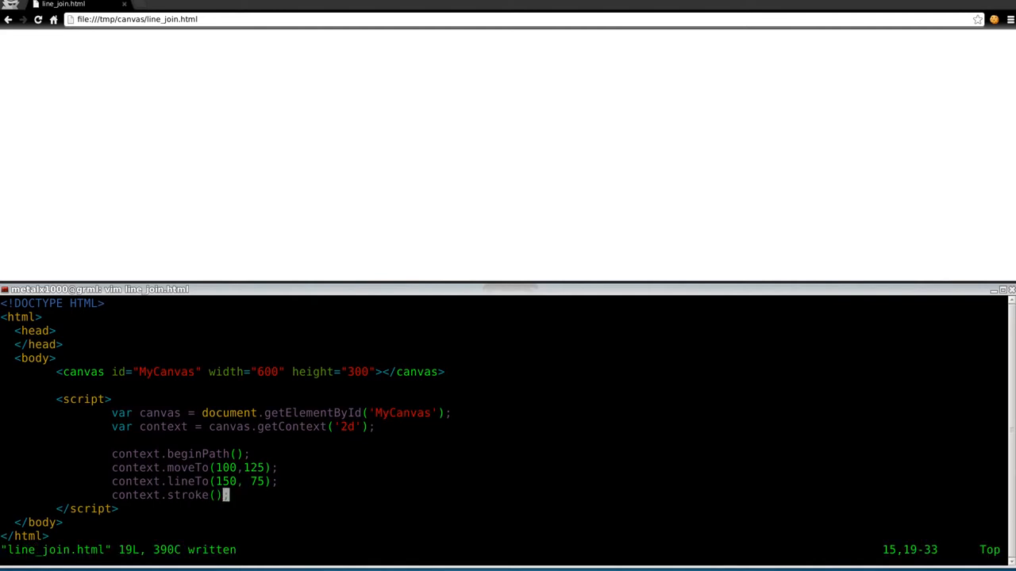
Add context.lineWidth = 15; after beginPath so the stroke draws thick
click(38, 19)
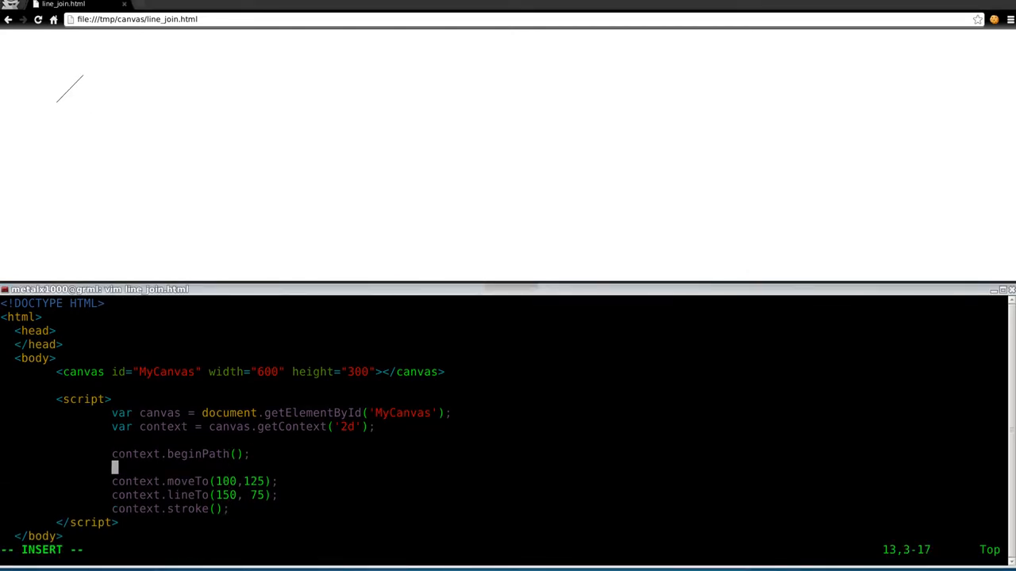
text(context.)
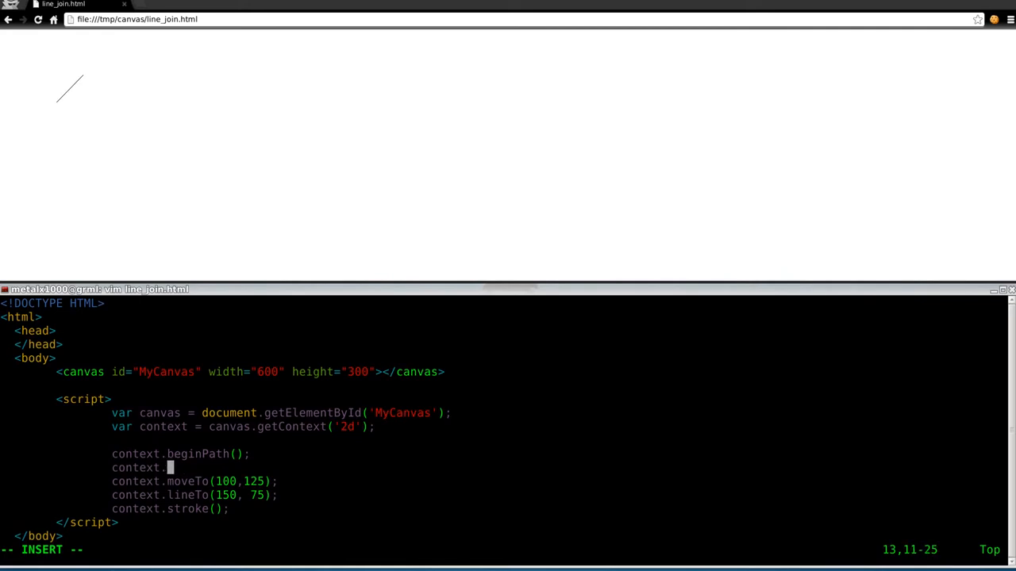
text(line)
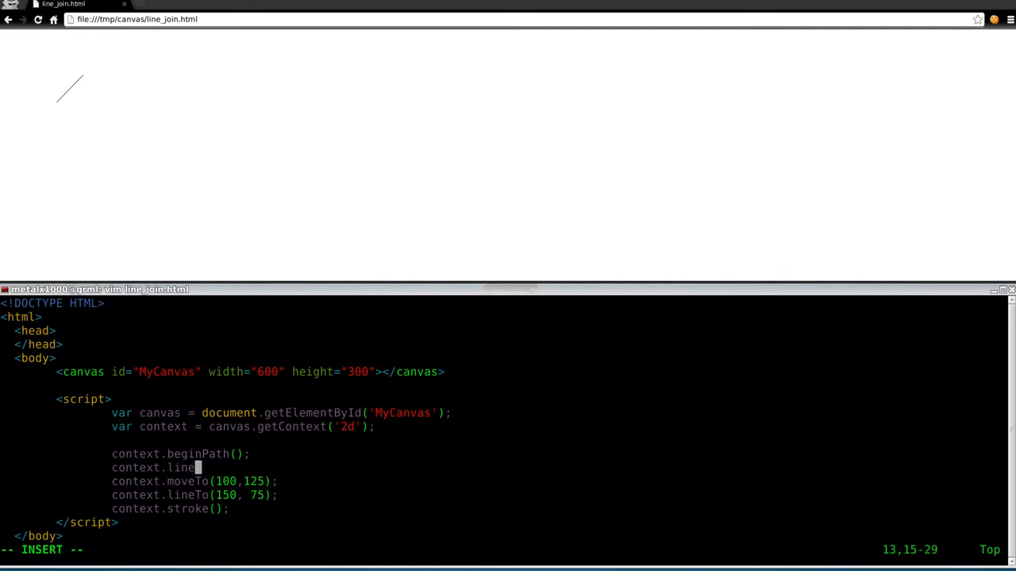
text(Width)
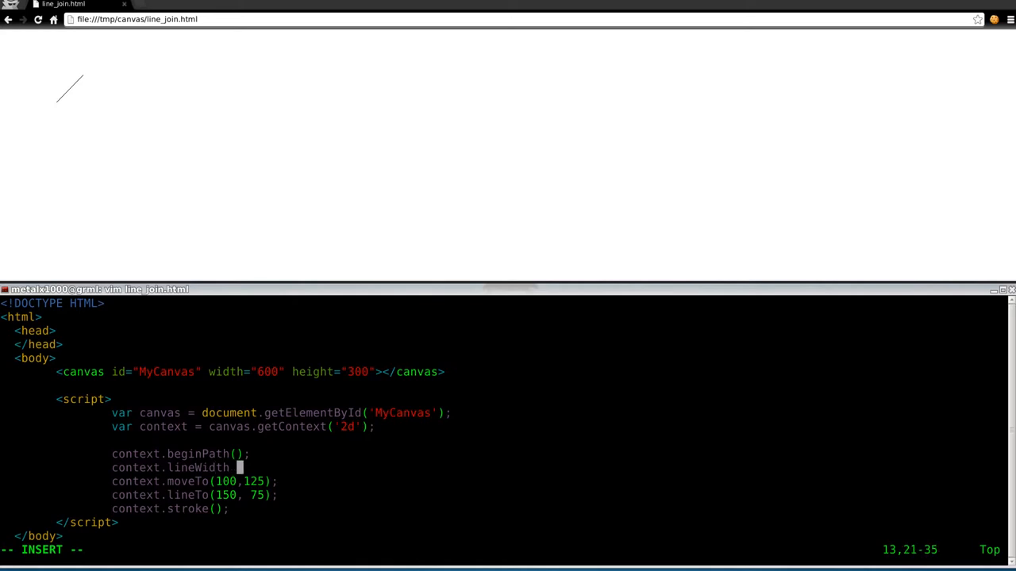
text(= 15;)
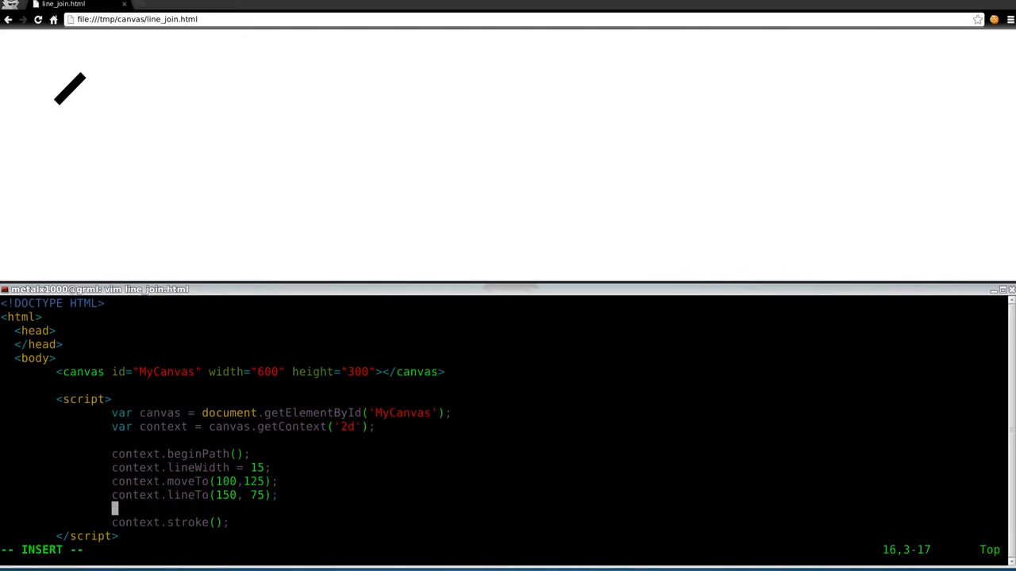
Add context.lineTo(200, 125); before stroke to form a chevron
text(context.line)
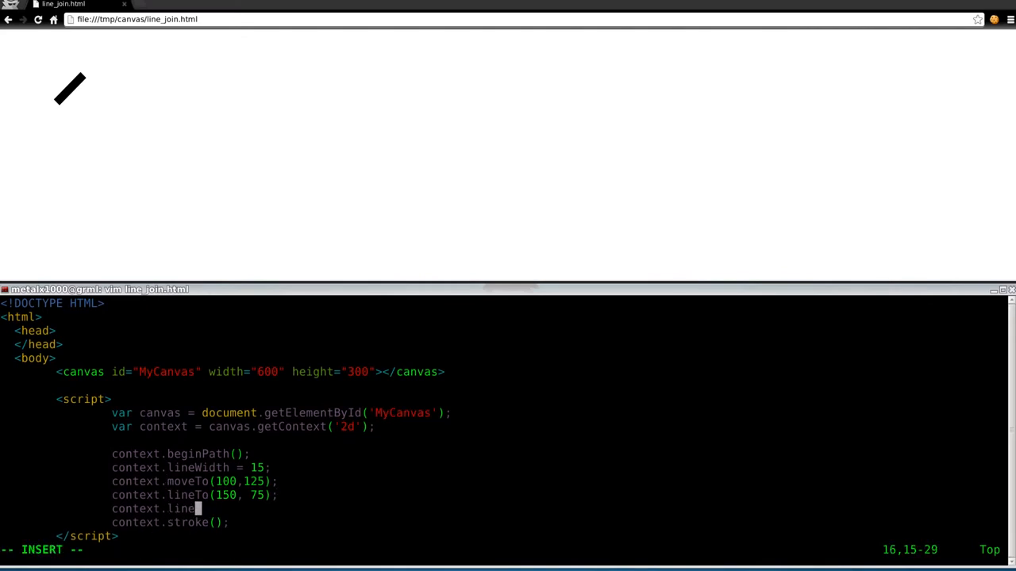
text(To()
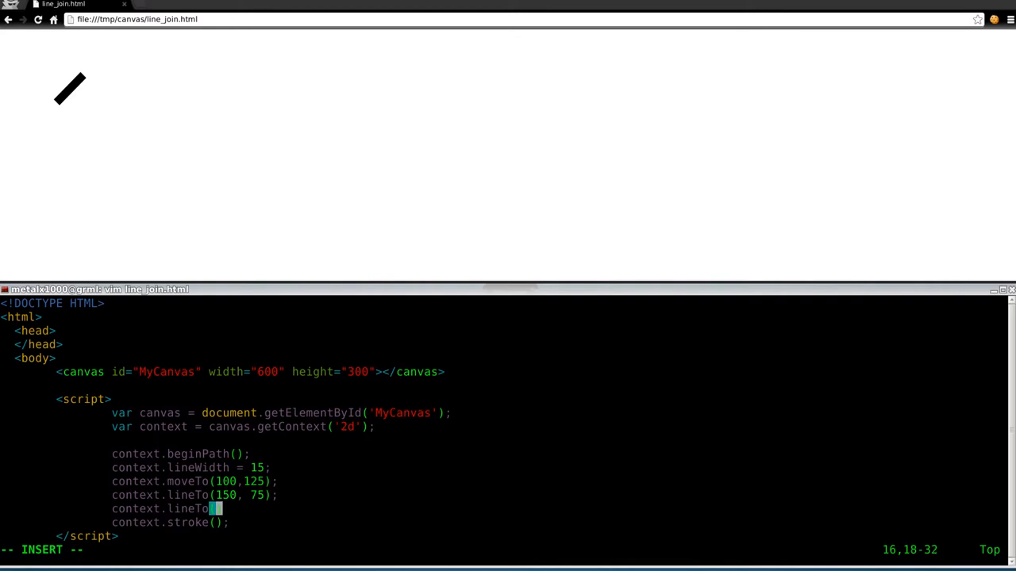
text(20)
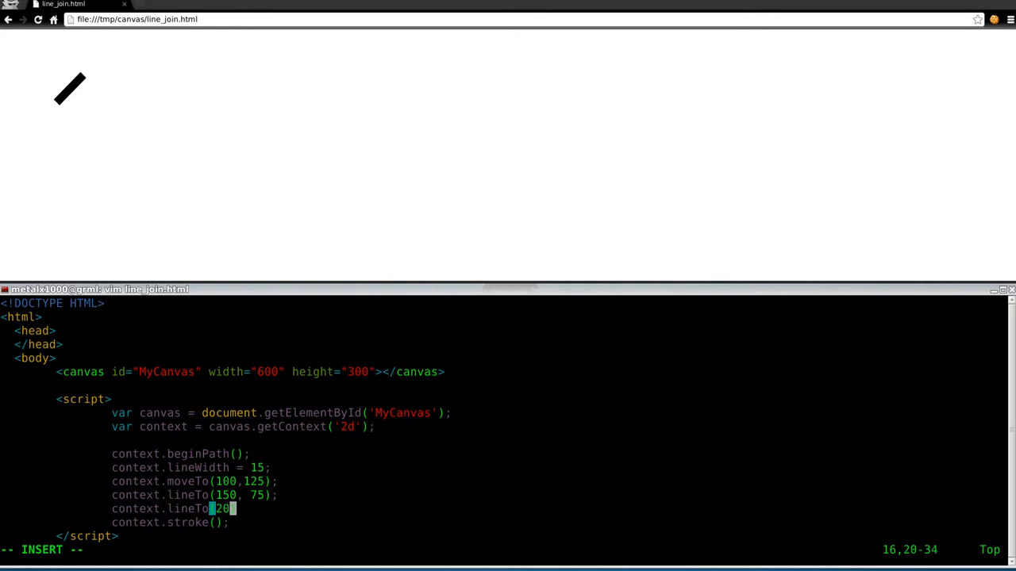
text(0,)
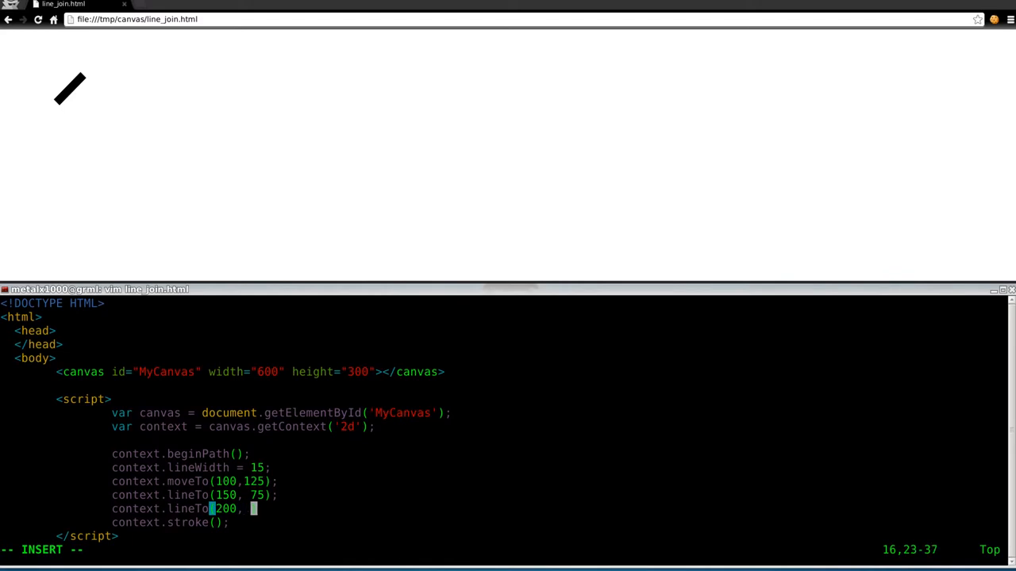
text(125);)
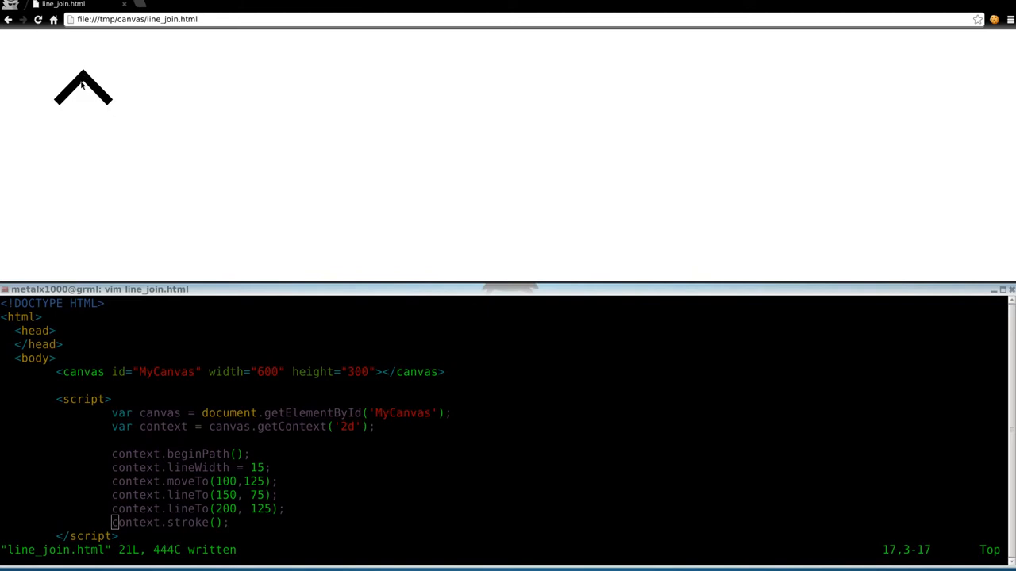
mouse_move(72, 101)
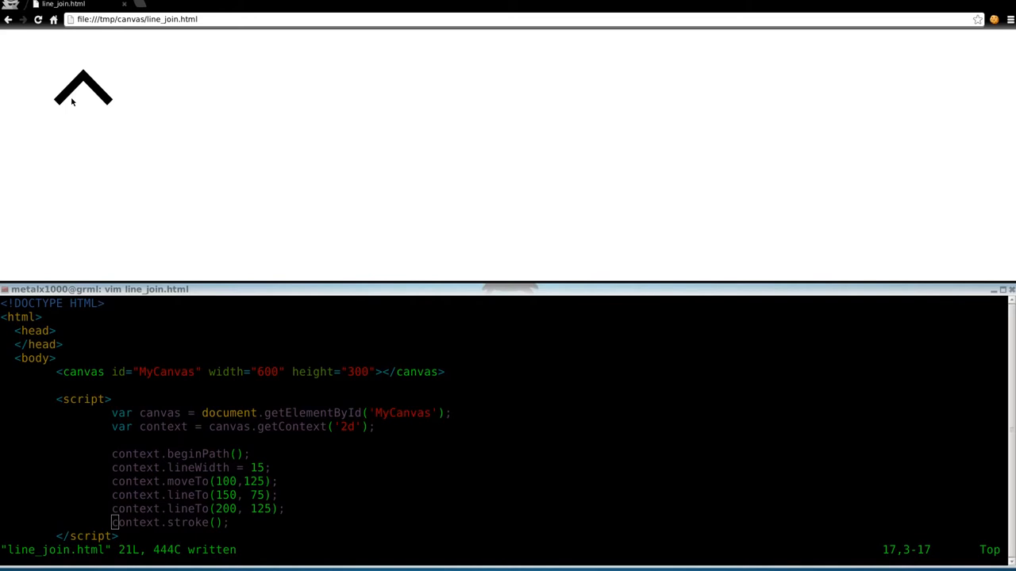
mouse_move(370, 527)
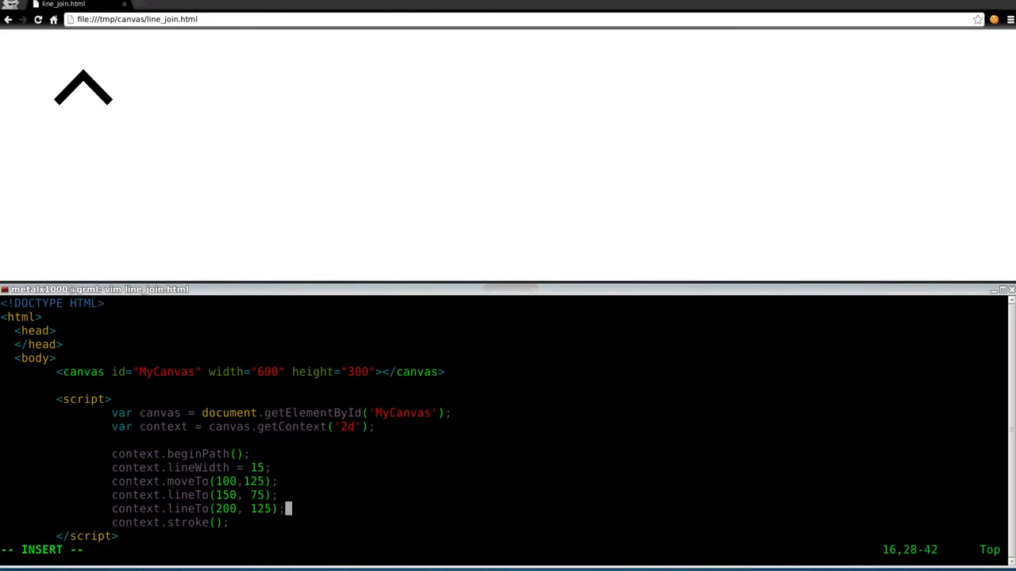
Add context.lineJoin='miter'; before the stroke call
text(conte)
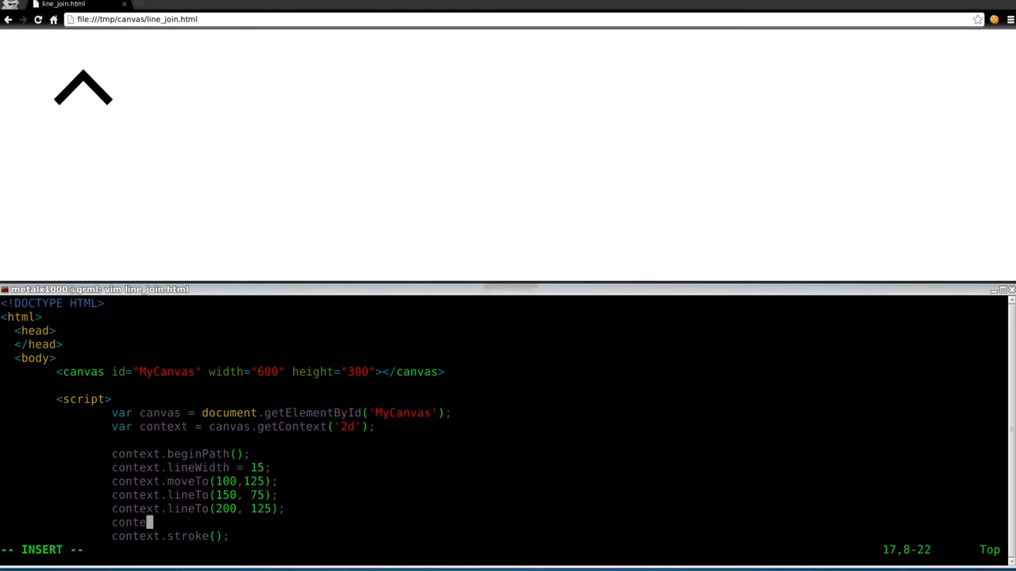
text(xt.)
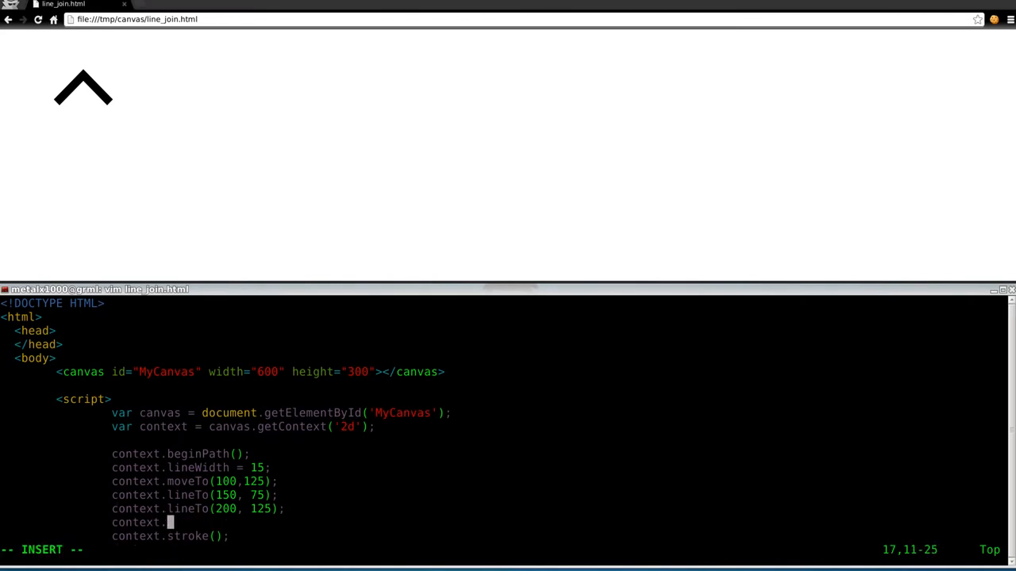
text(li)
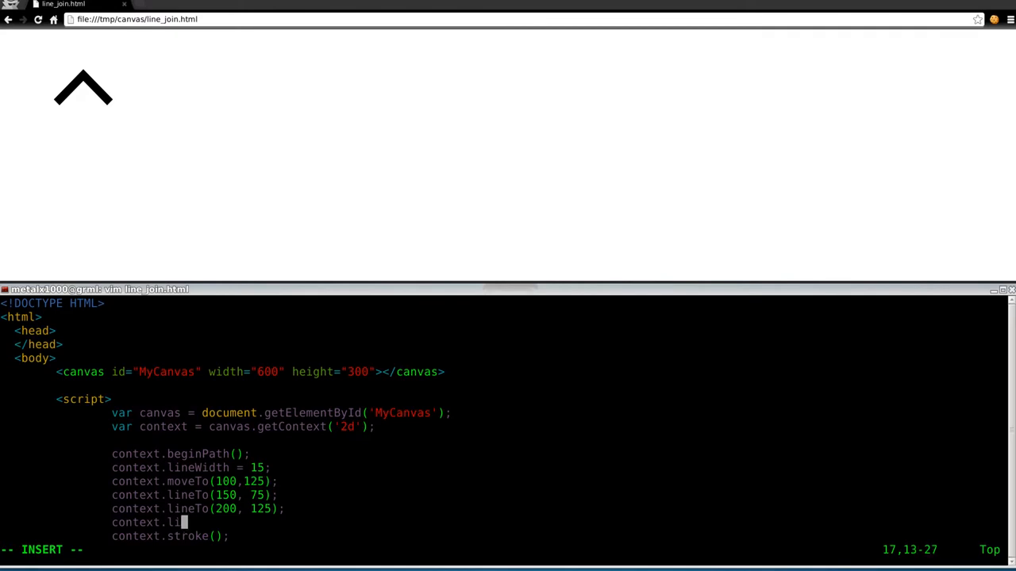
text(neJoin()
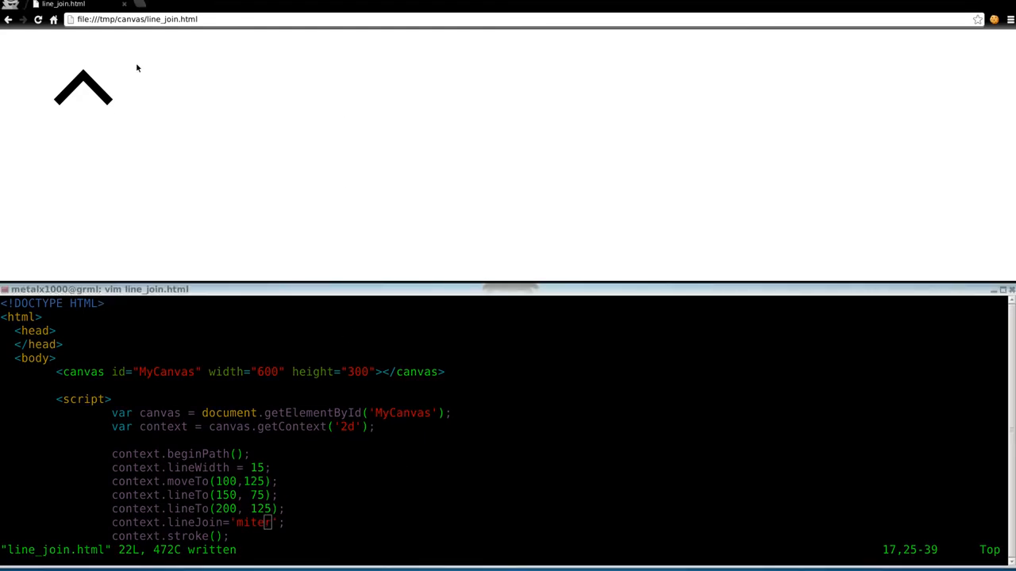
mouse_move(418, 441)
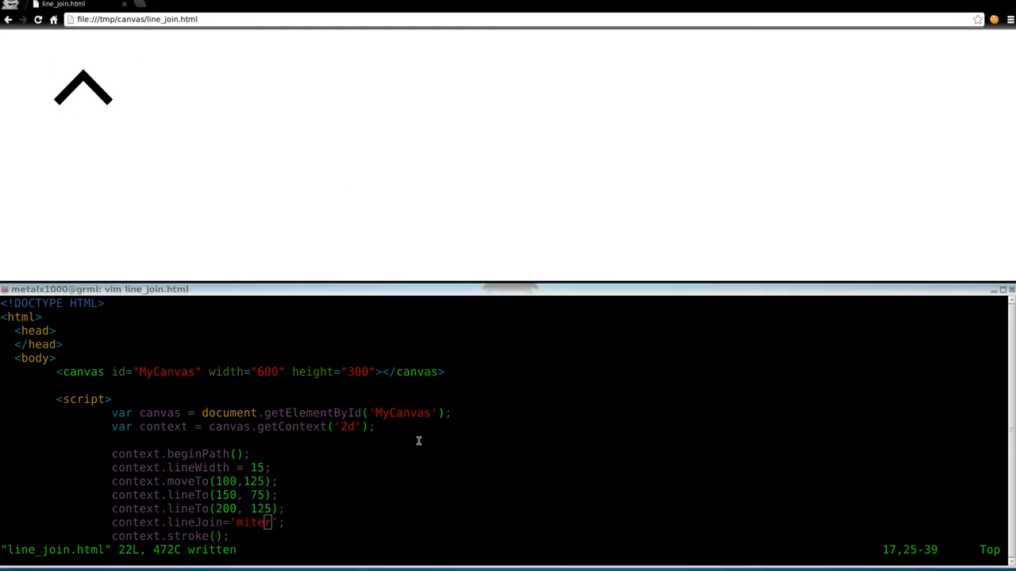
scroll(down, 3)
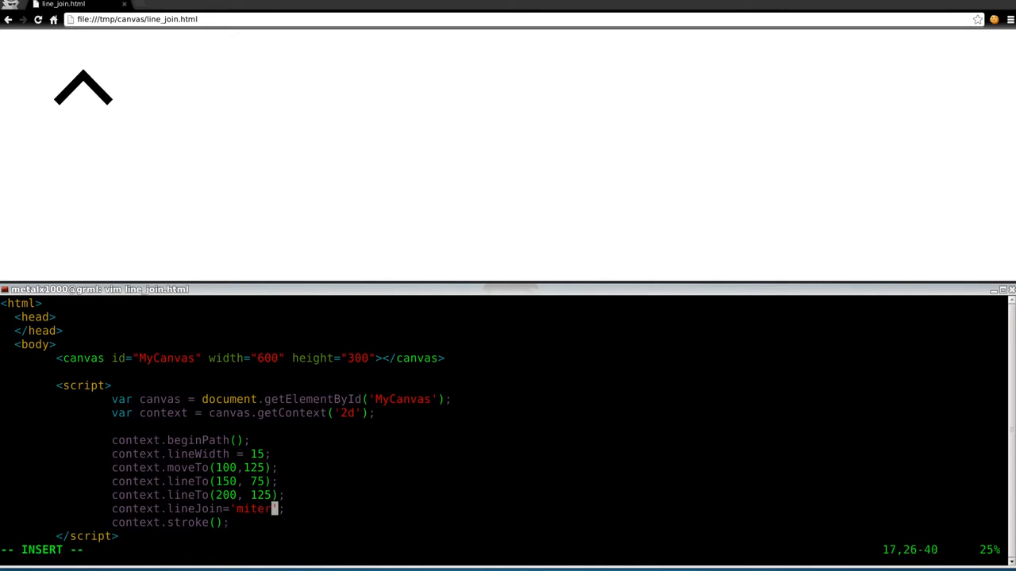
Change the lineJoin value from 'miter' to 'bevel'
key(BackSpace)
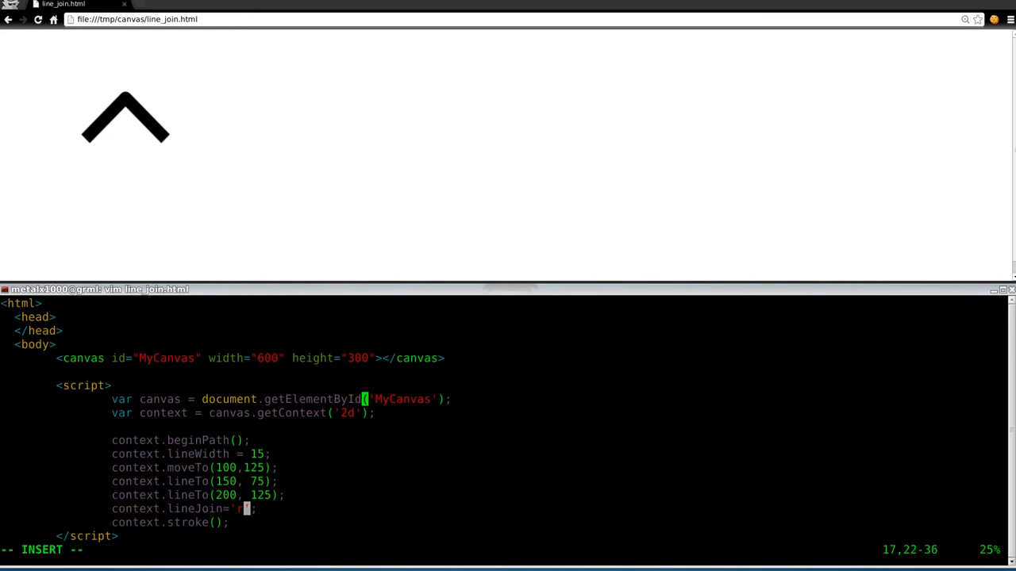
text(bevel)
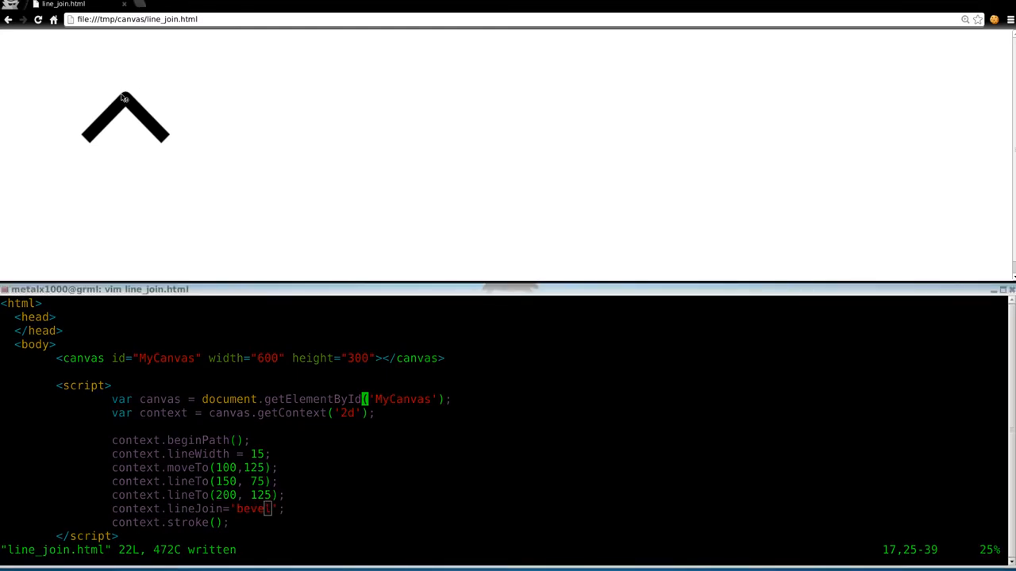
mouse_move(135, 102)
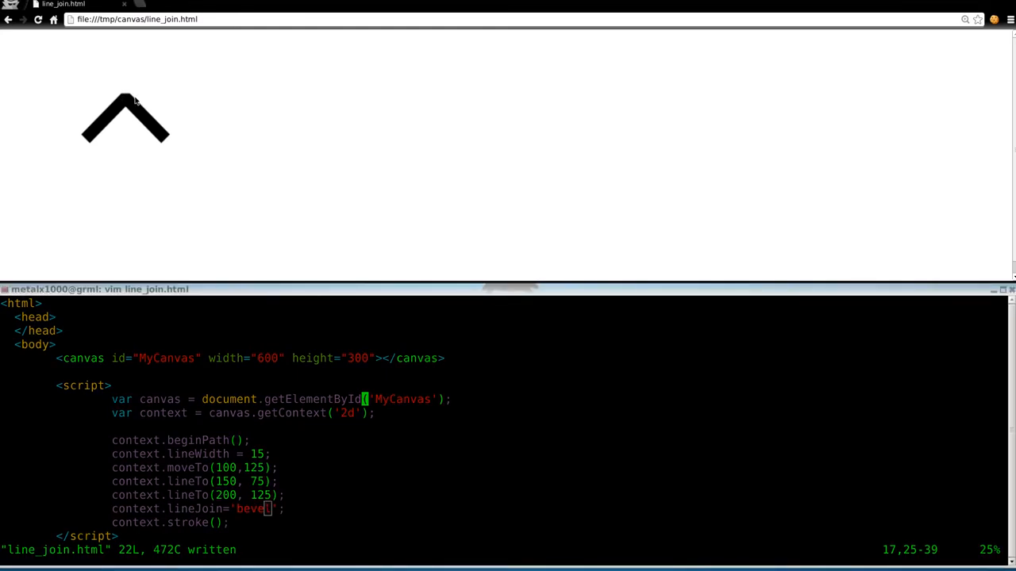
mouse_move(122, 101)
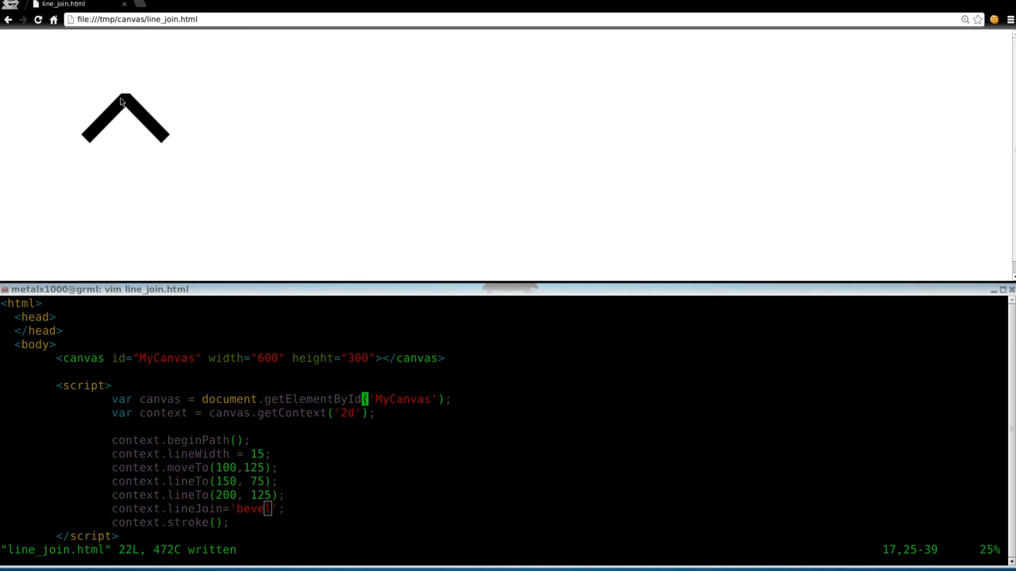
mouse_move(129, 92)
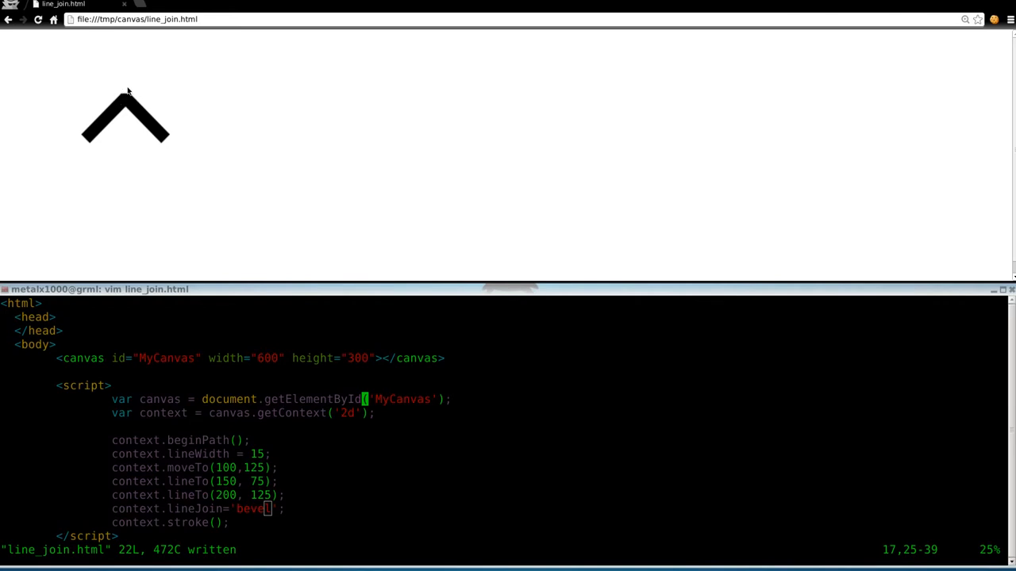
mouse_move(118, 102)
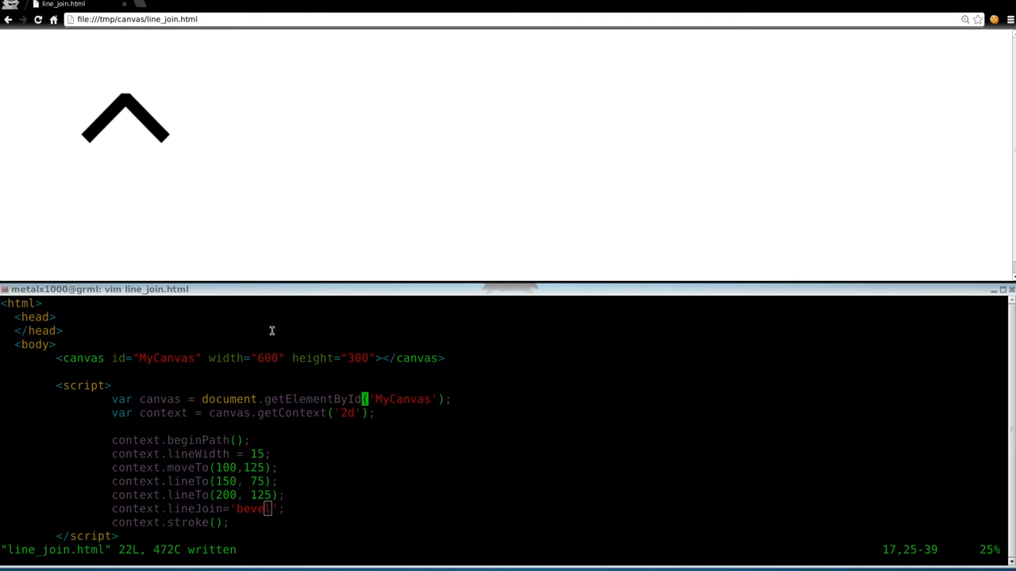
mouse_move(259, 345)
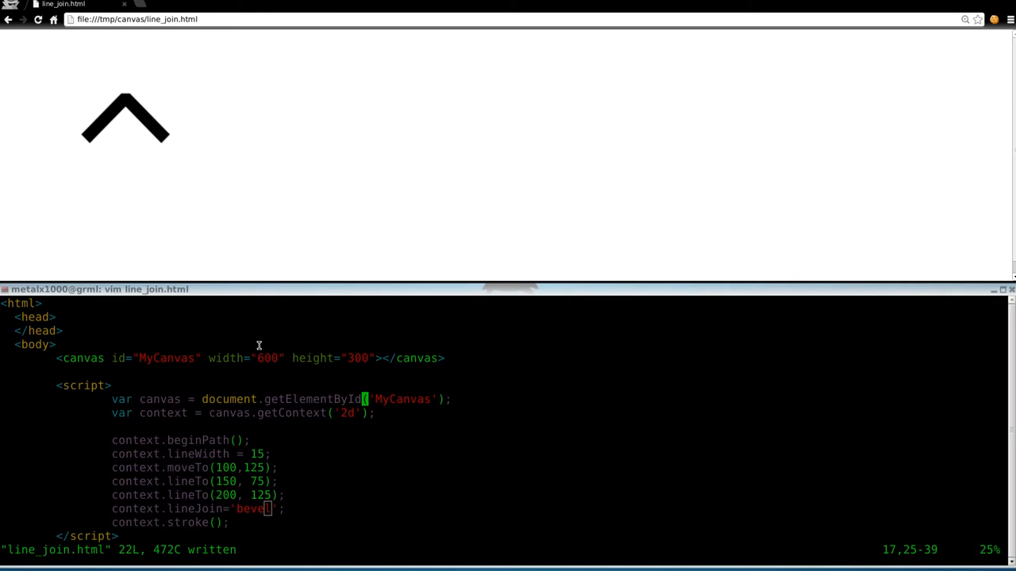
mouse_move(177, 537)
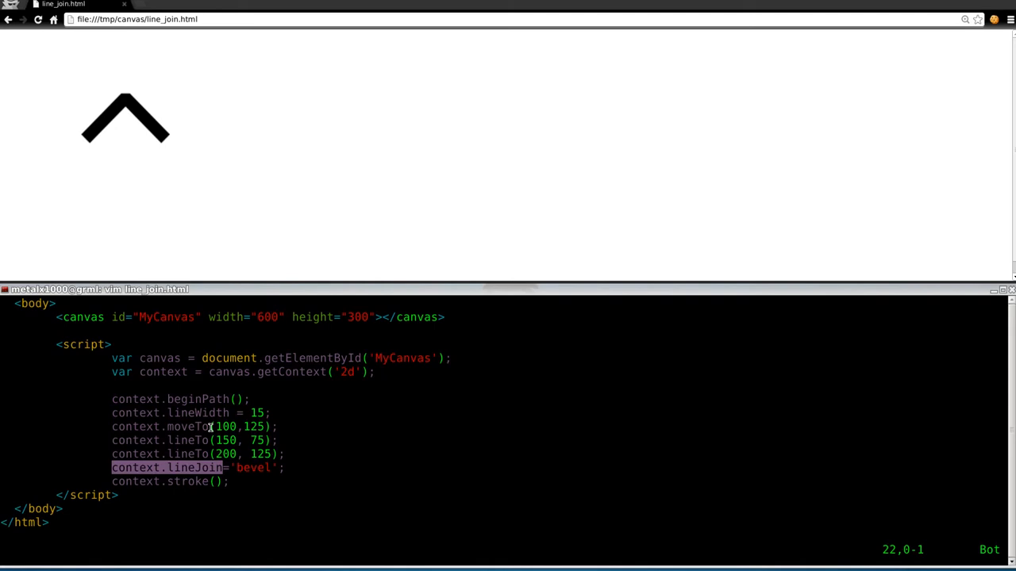
mouse_move(205, 437)
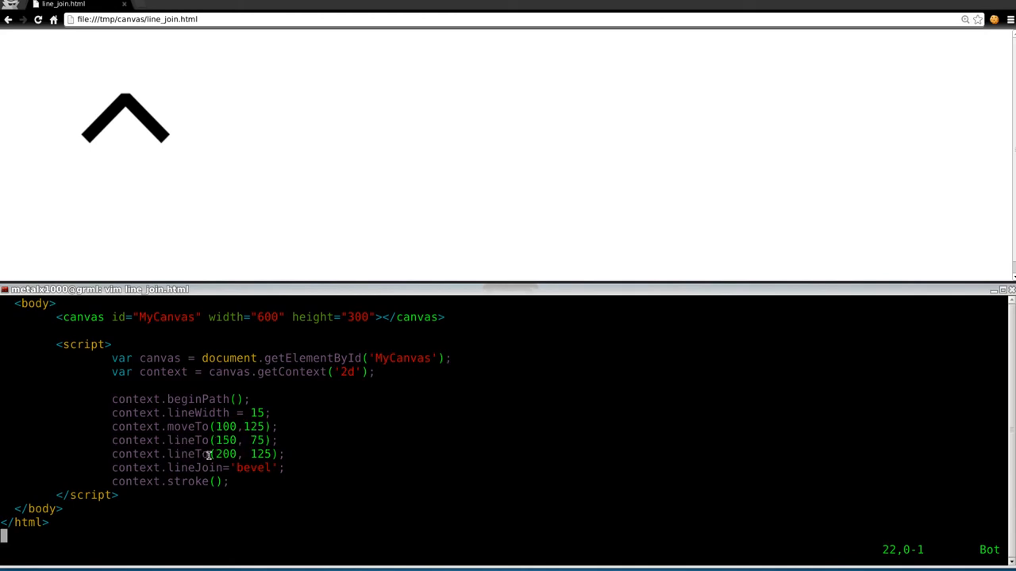
double_click(227, 454)
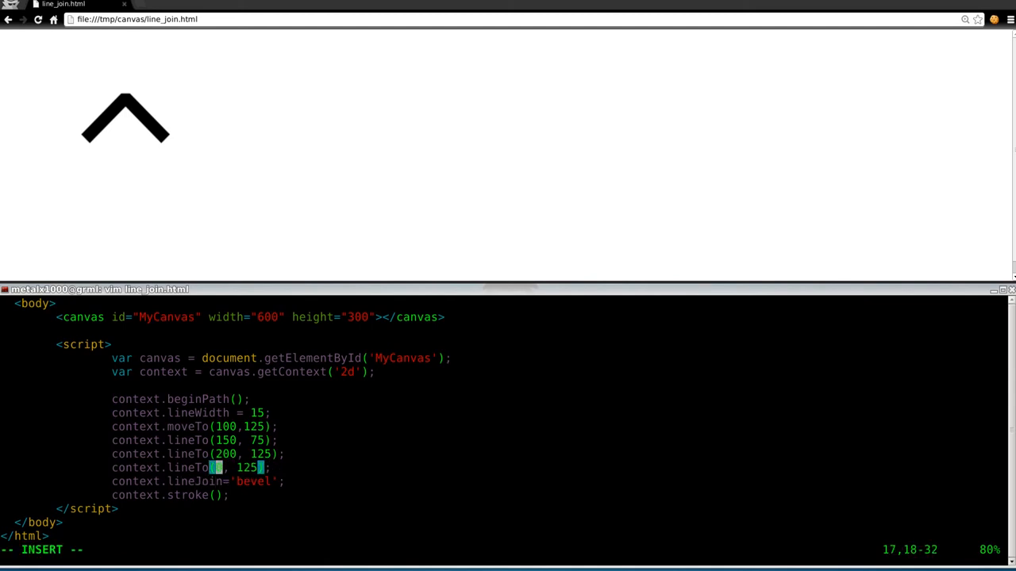
Edit the pasted lines to lineTo(150, 225) and lineTo(100, 125), forming a kite
text(0)
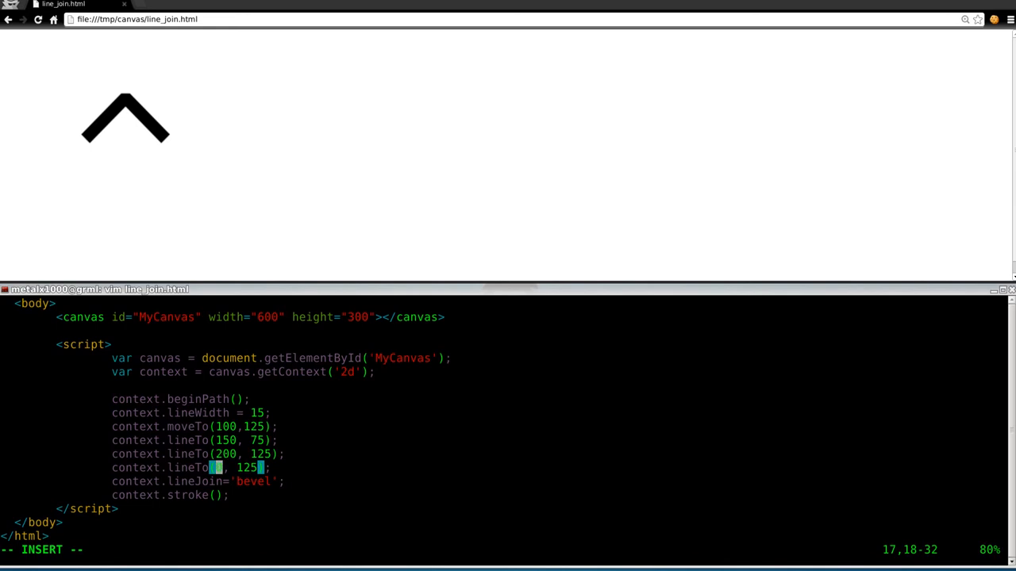
text(15)
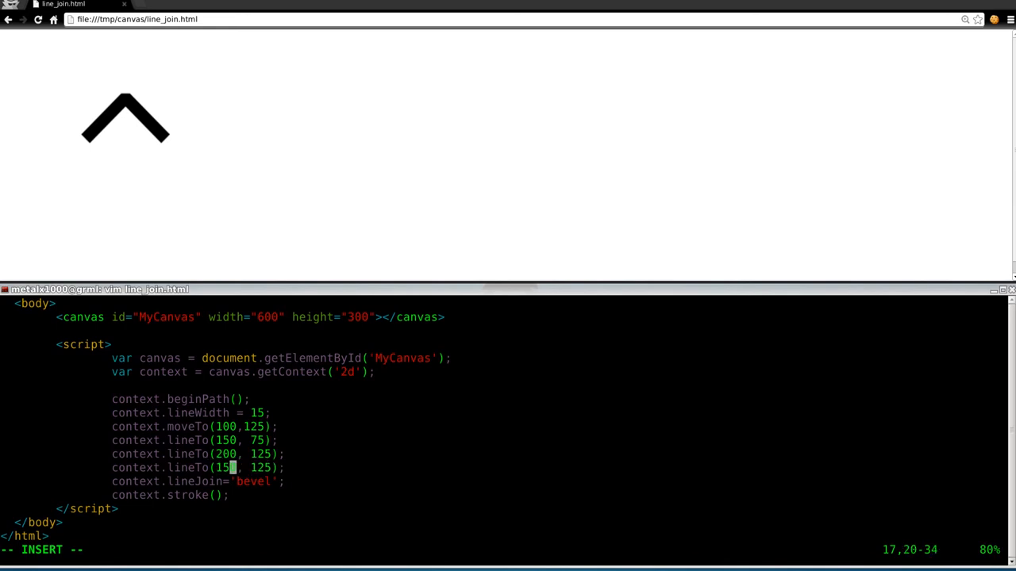
text(0)
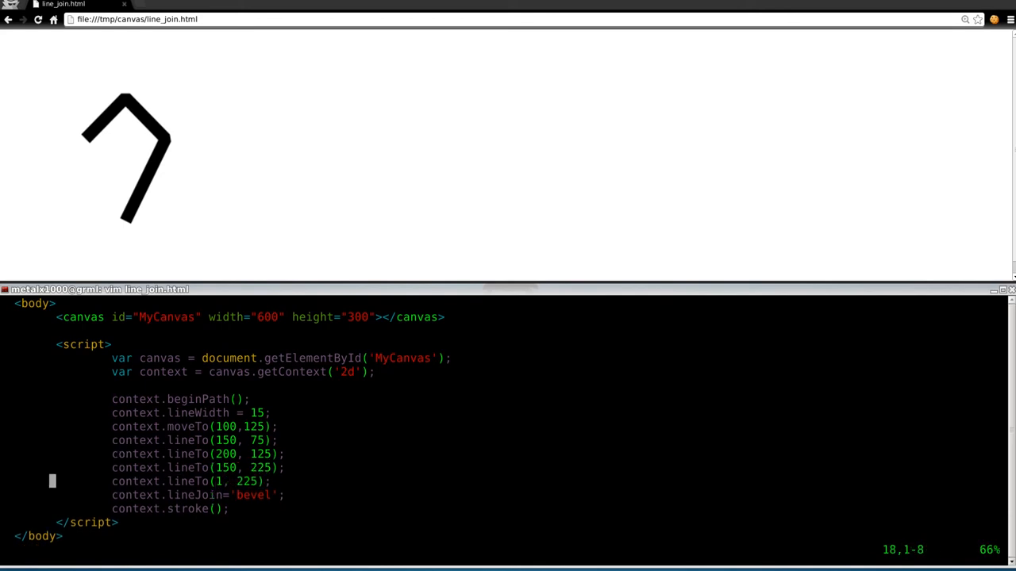
key(o)
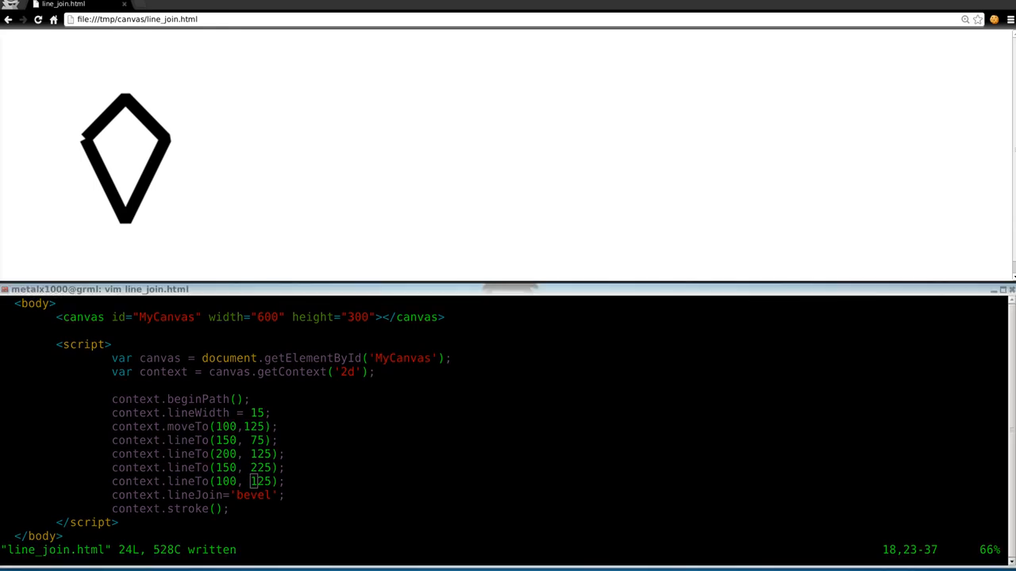
mouse_move(147, 392)
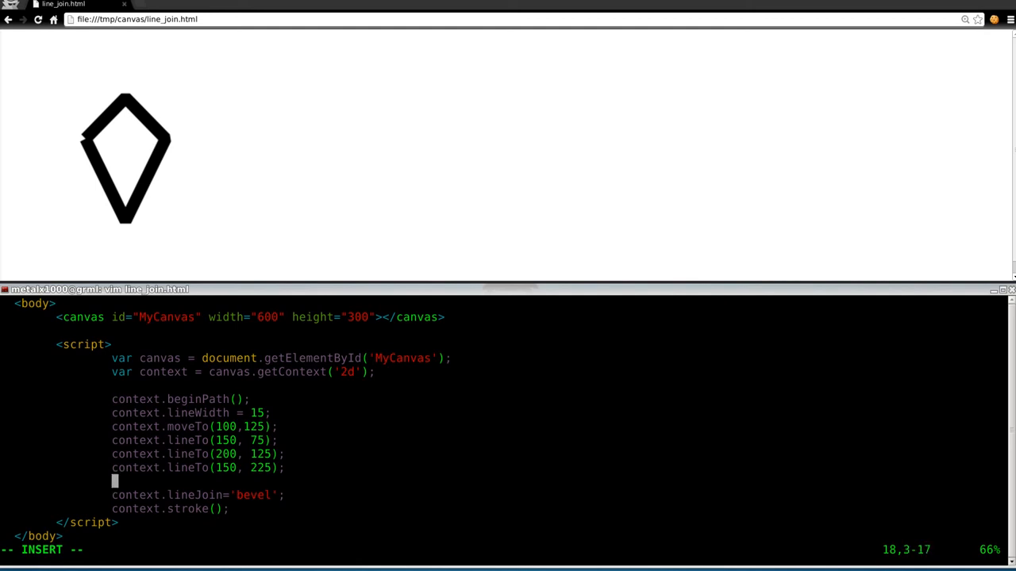
Replace the last lineTo with context.closePath(); to close the diamond
text(context)
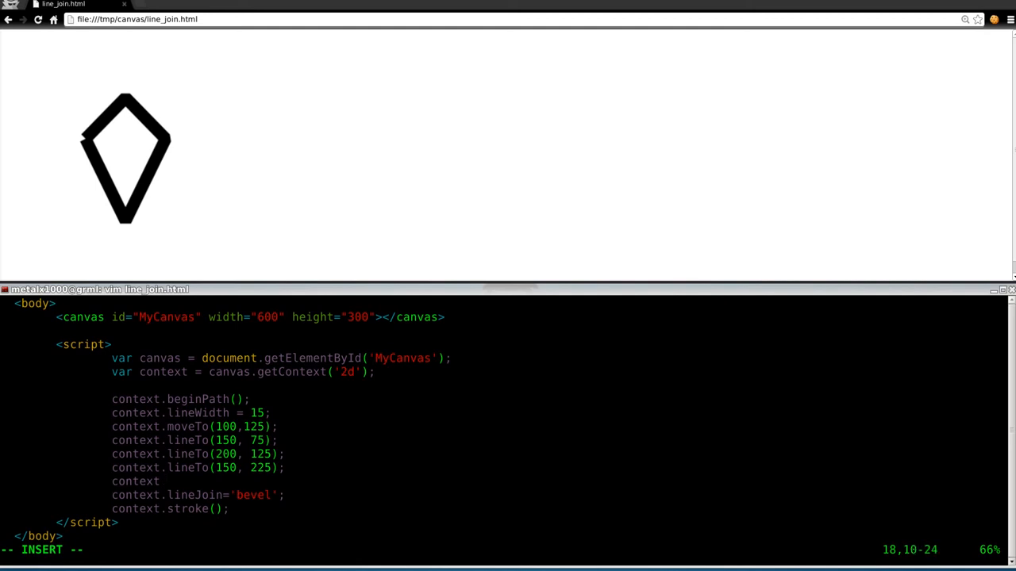
text(clo)
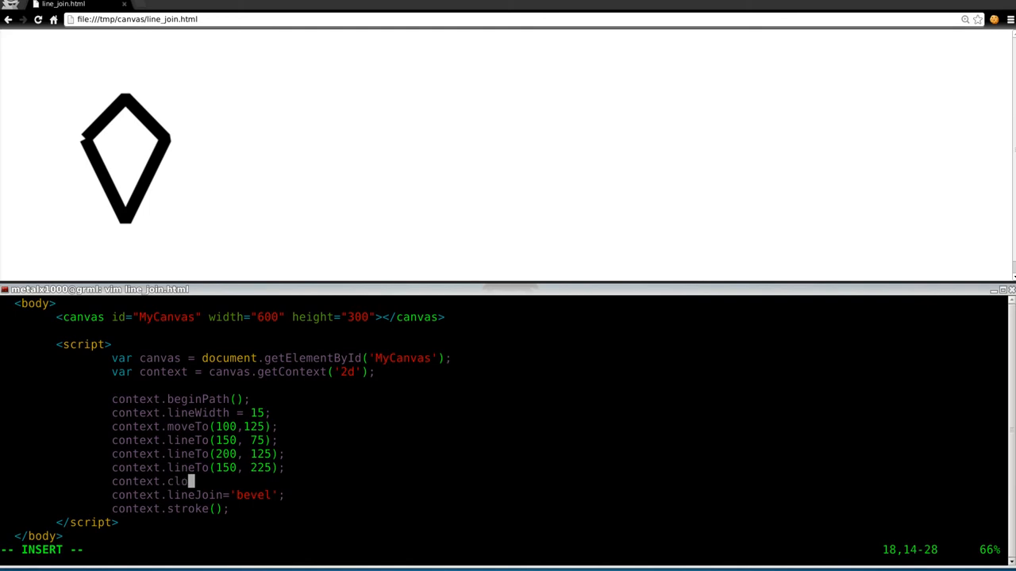
text(sePath();)
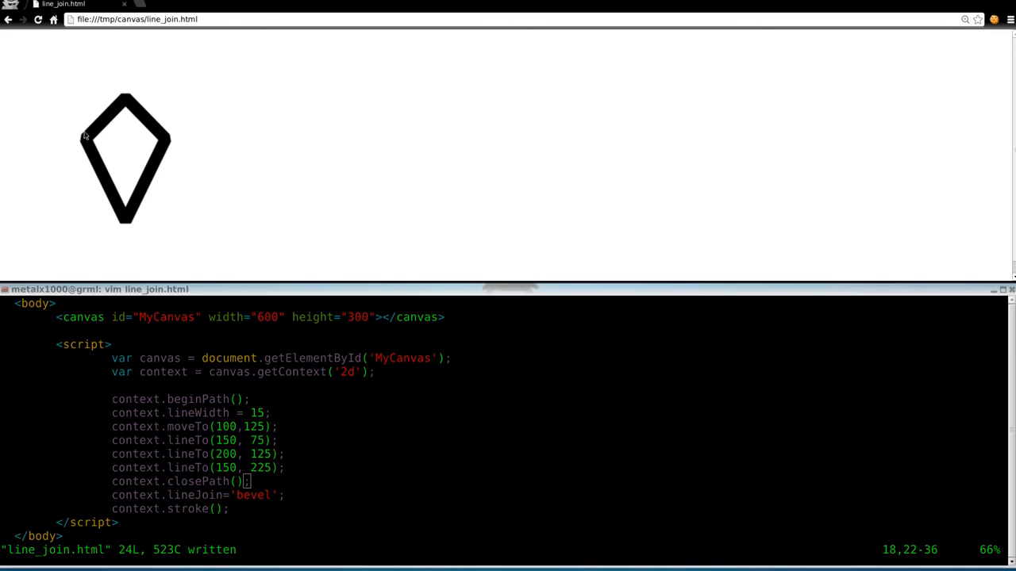
mouse_move(85, 149)
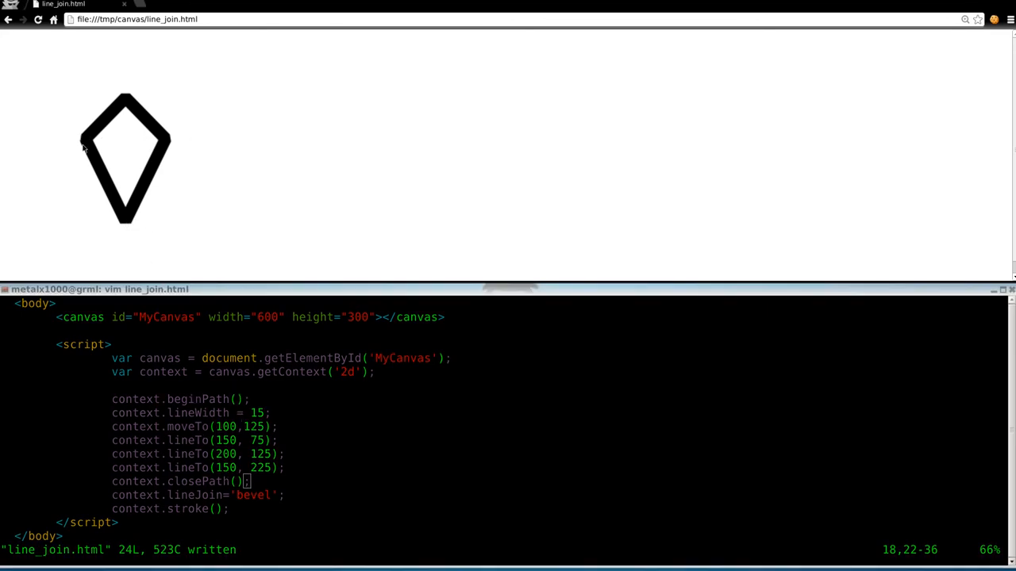
mouse_move(300, 455)
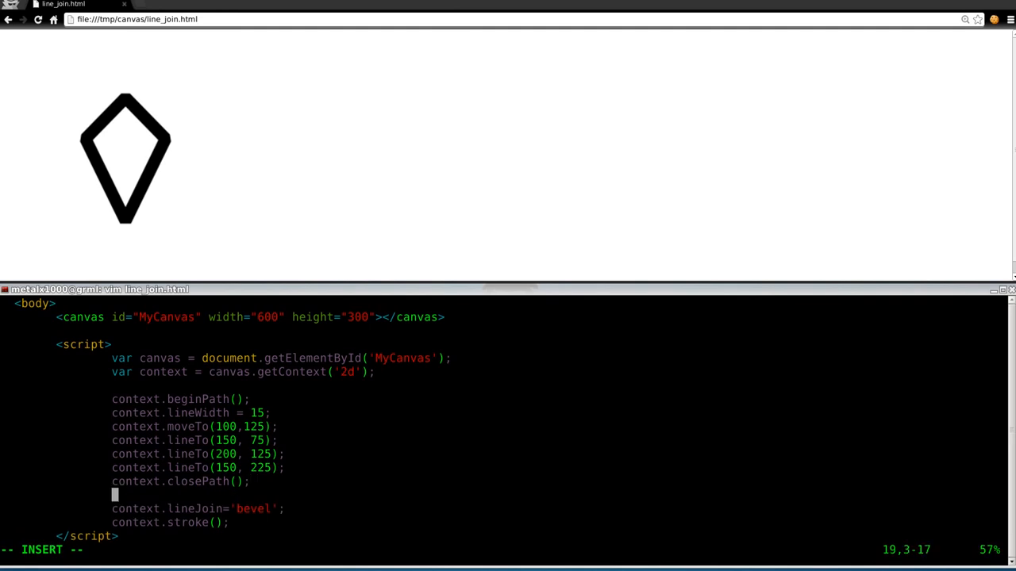
Add context.fillStyle = 'blue'; and context.fill(); after closePath
text(context.f)
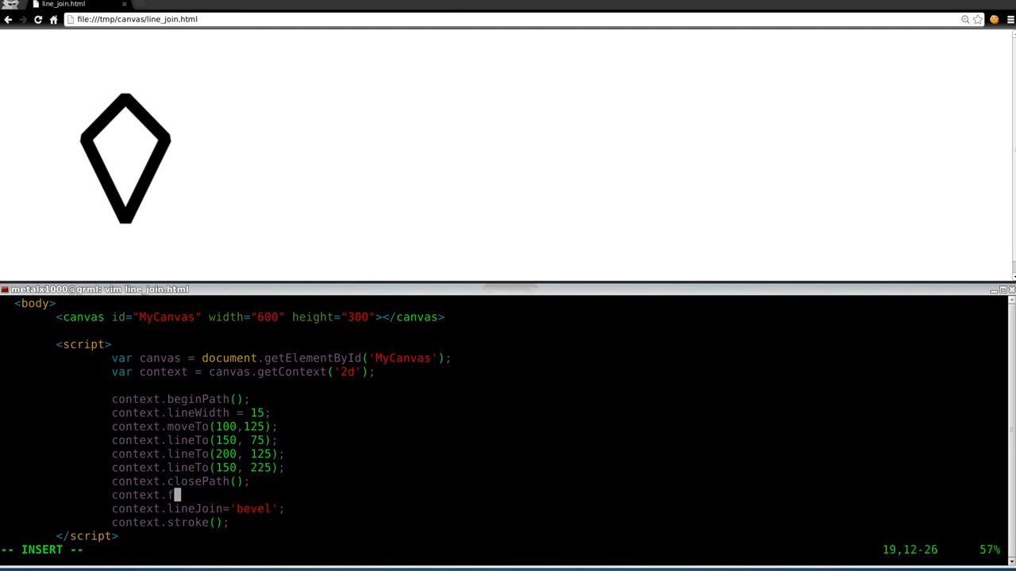
text(illStyp)
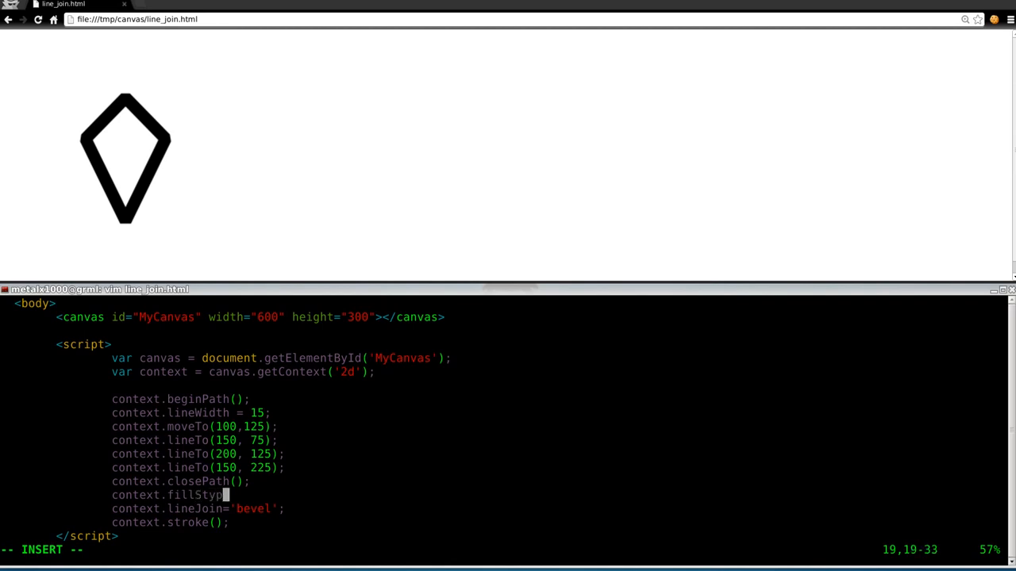
text(e)
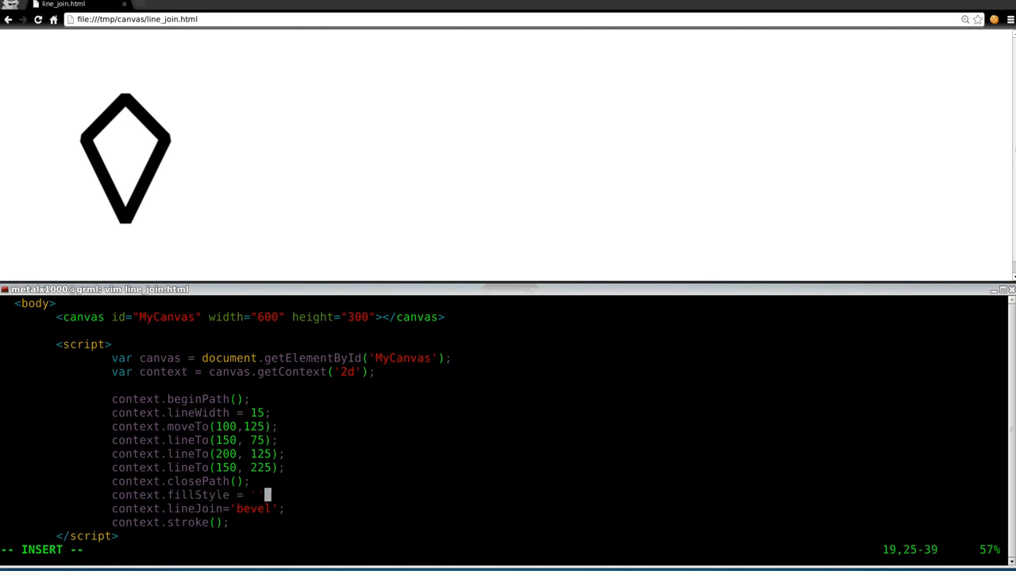
text(blue)
text(context.fill)
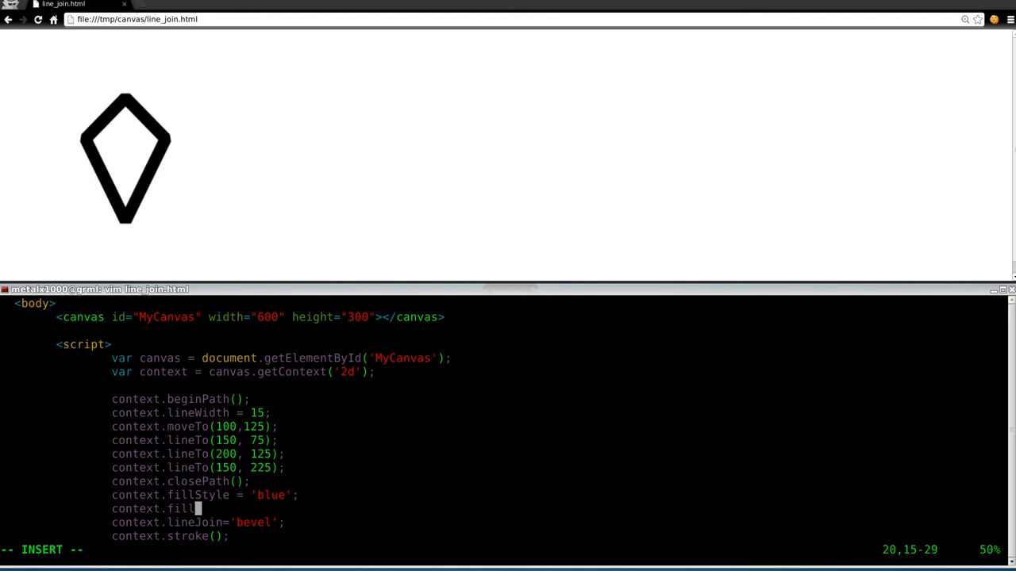
text(();)
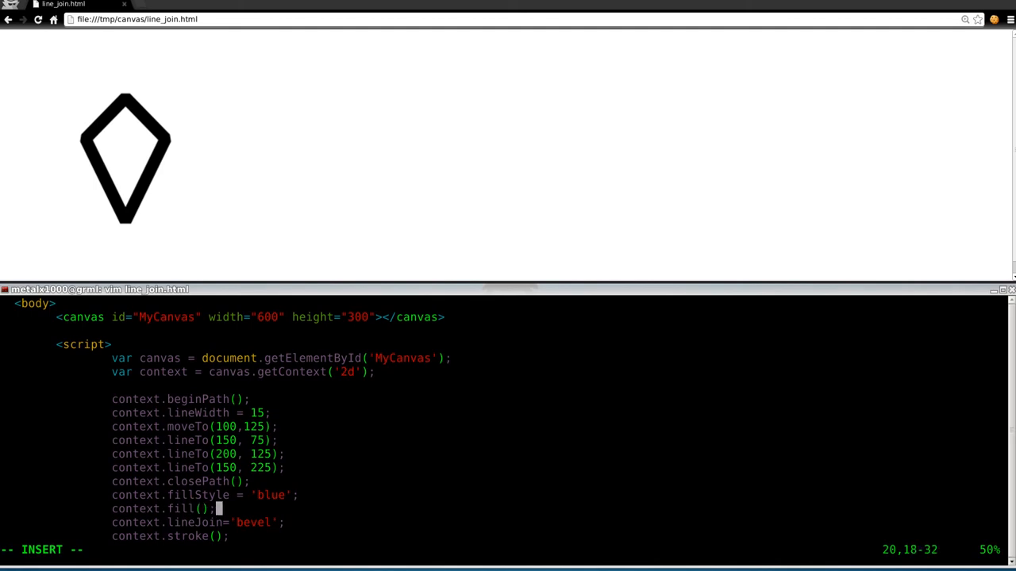
key(Escape)
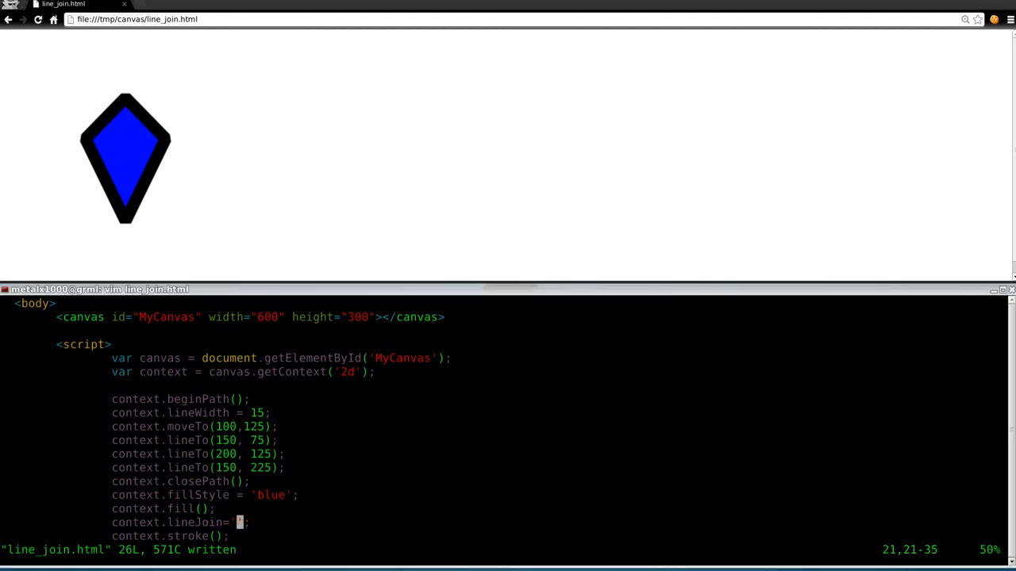
Change the lineJoin value to 'round' for rounded corners
text(rouc)
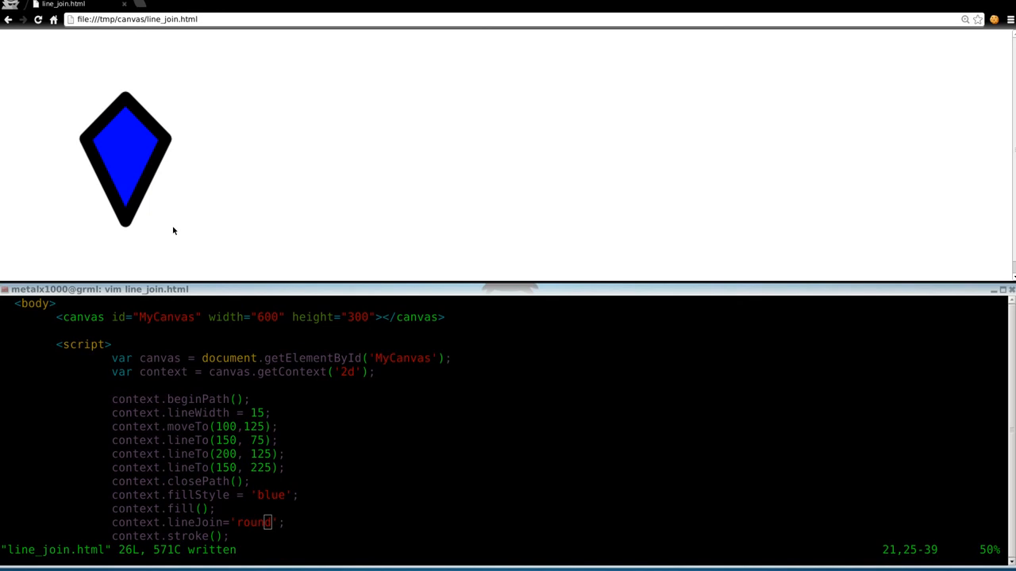
mouse_move(109, 254)
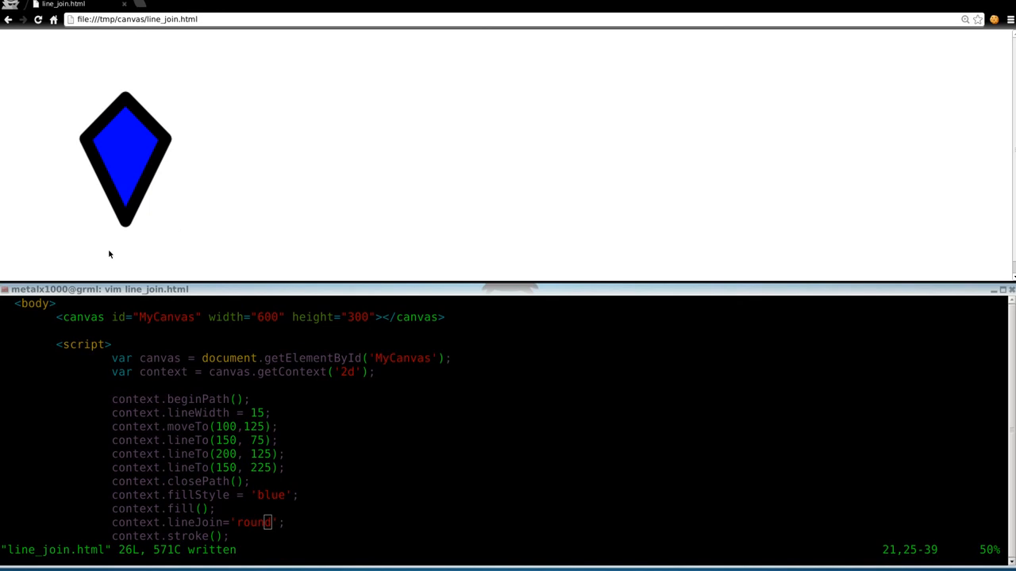
mouse_move(313, 391)
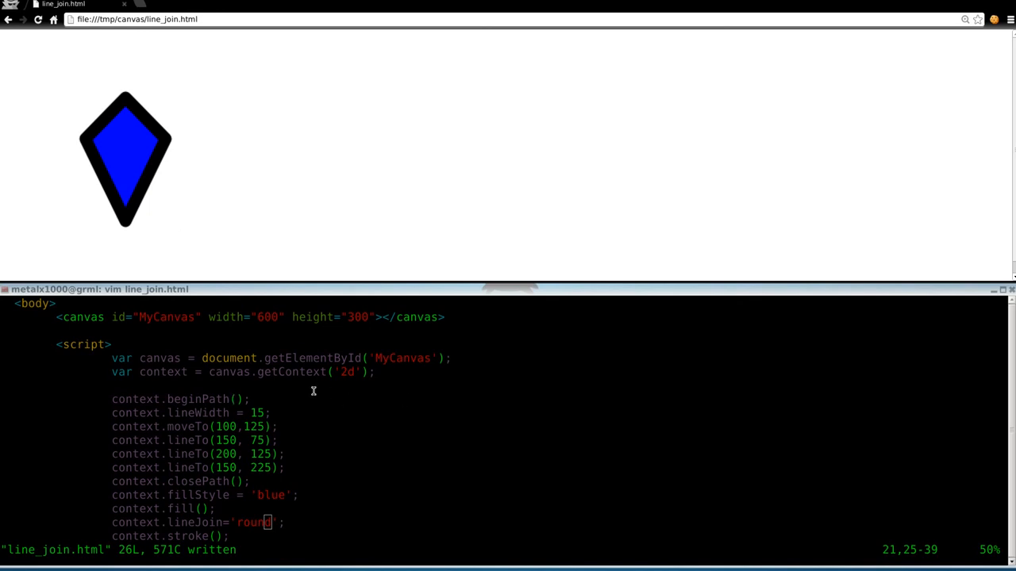